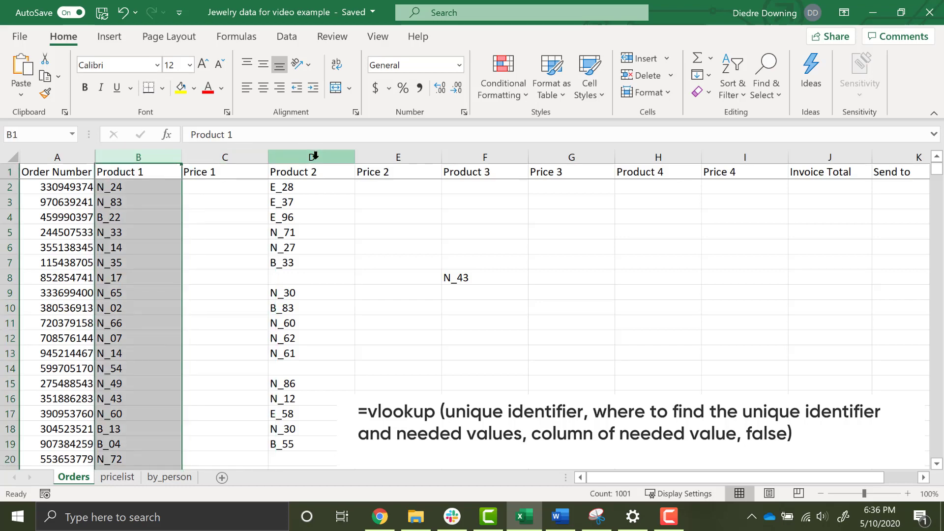
- Review the Product 2–4 code columns on Orders, then browse the pricelist sheet of codes and prices
left_click(310, 156)
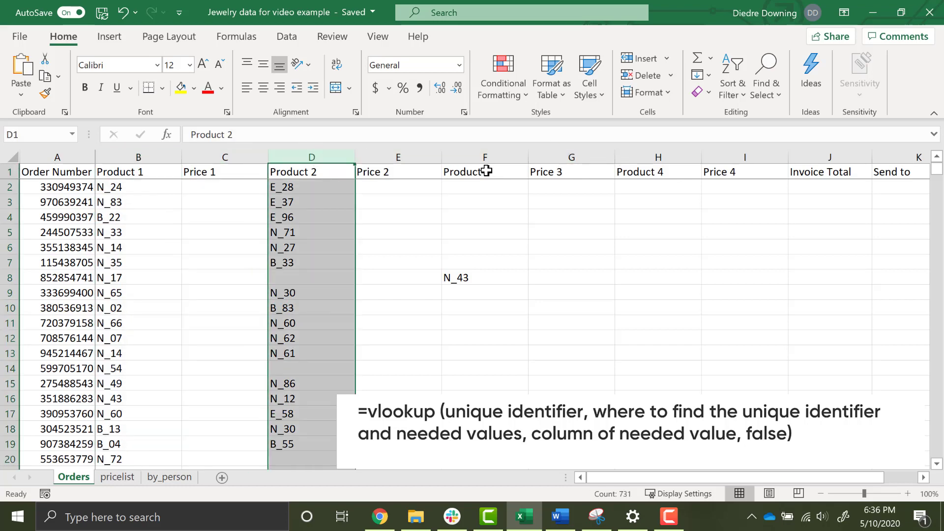
left_click(485, 156)
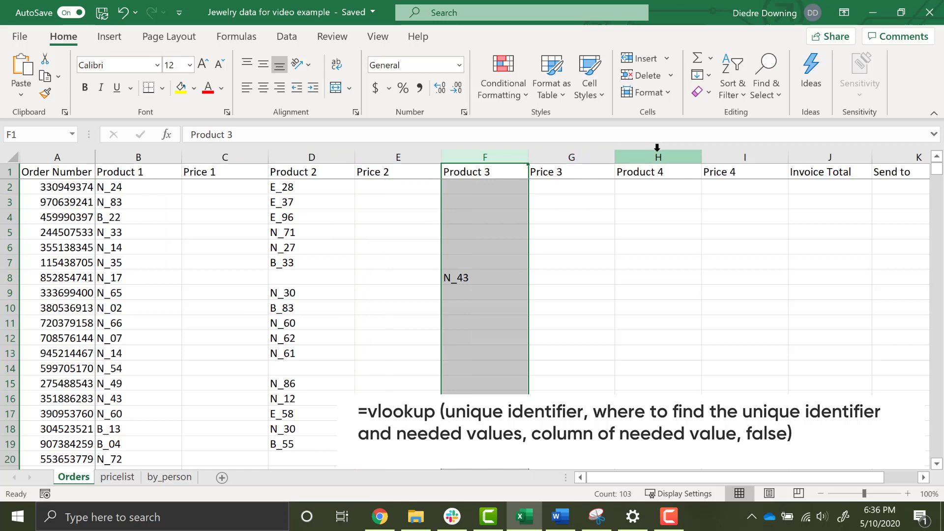
left_click(658, 171)
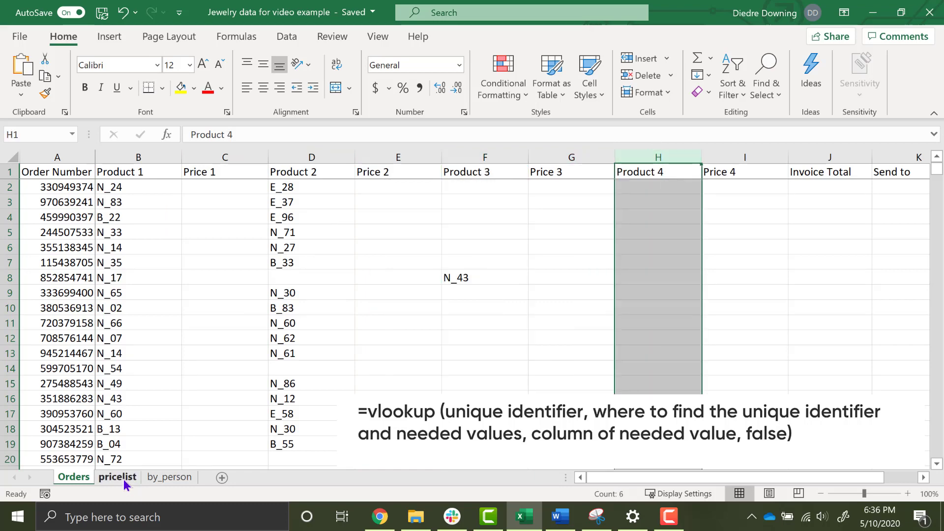
left_click(117, 477)
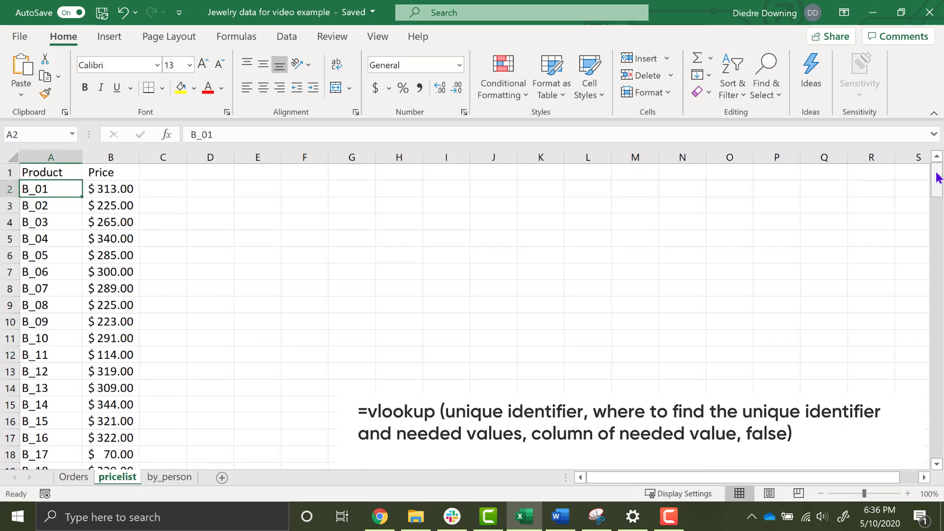
scroll("down", 3)
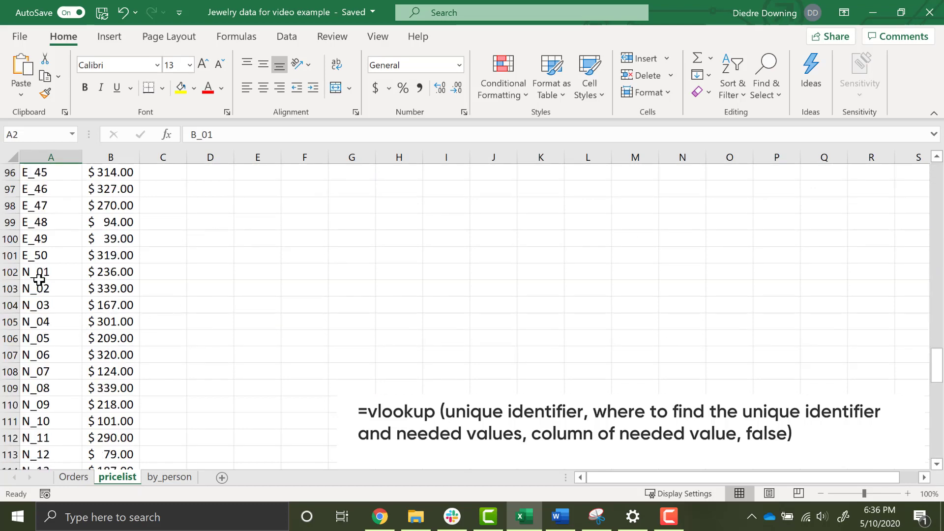
scroll("down", 3)
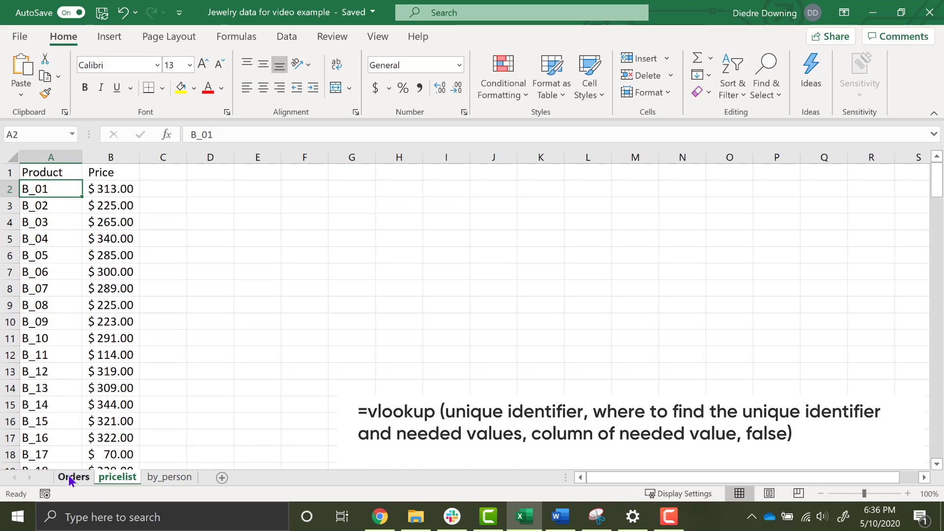
left_click(73, 477)
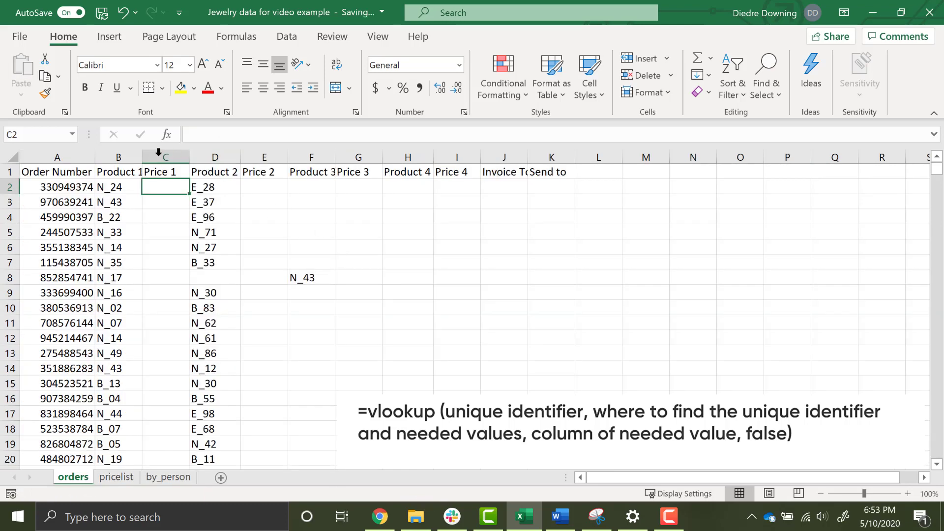
left_click(118, 157)
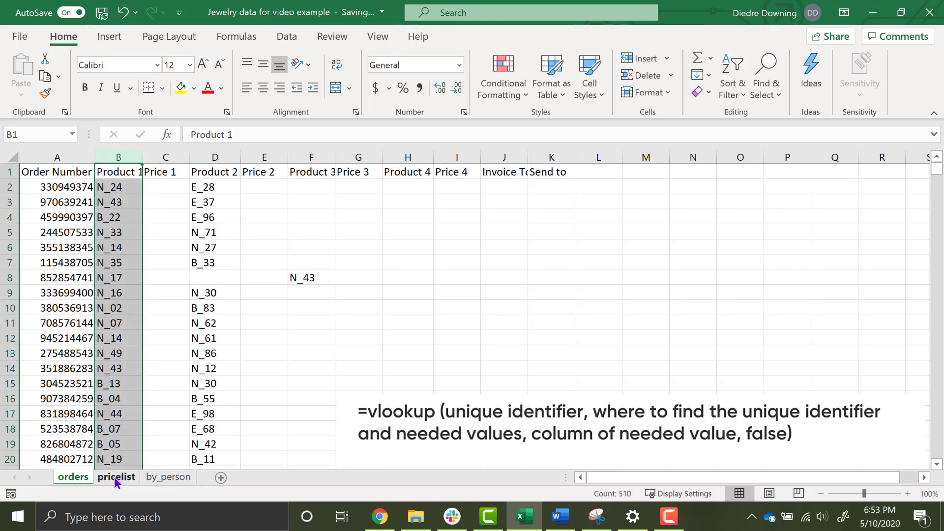
left_click(116, 477)
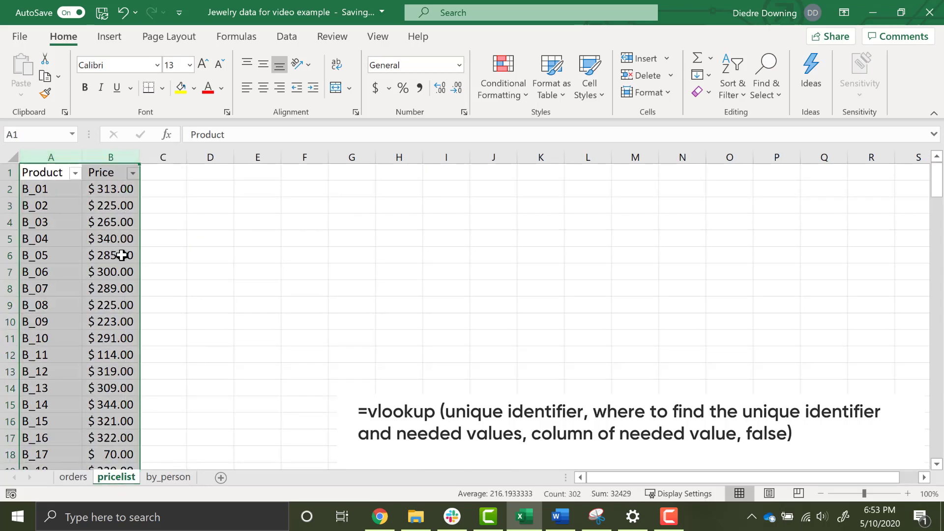
mouse_move(105, 432)
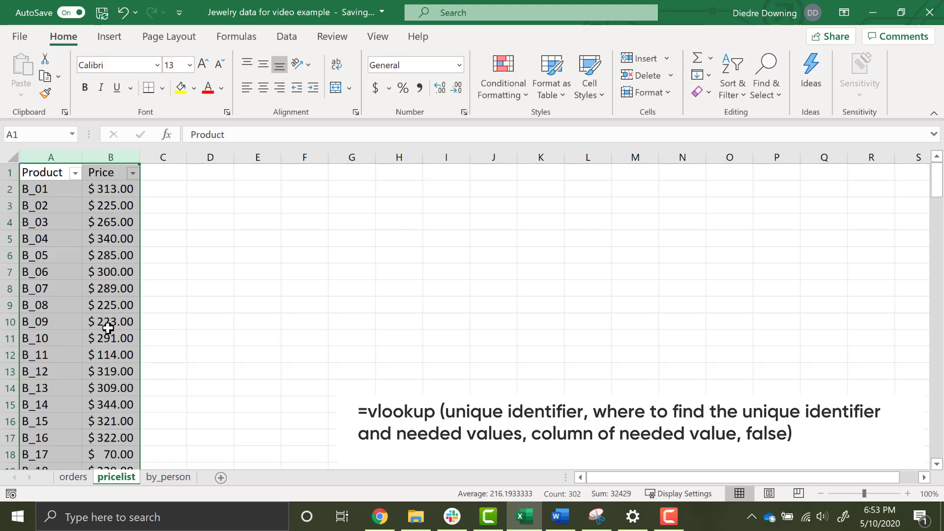
mouse_move(121, 338)
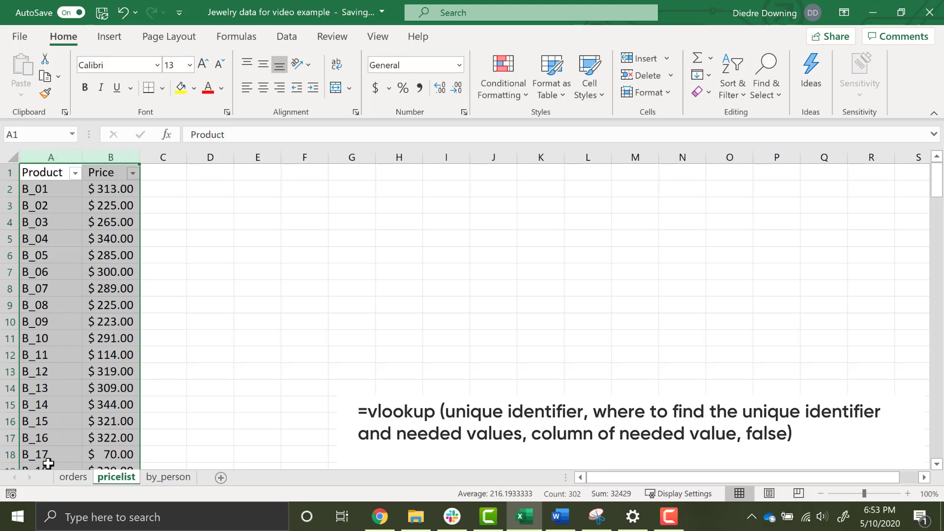
- Enter =VLOOKUP(B2,pricelist!A:B,2,FALSE) in C2 so Price 1 returns 125 for N_24
type("=vl")
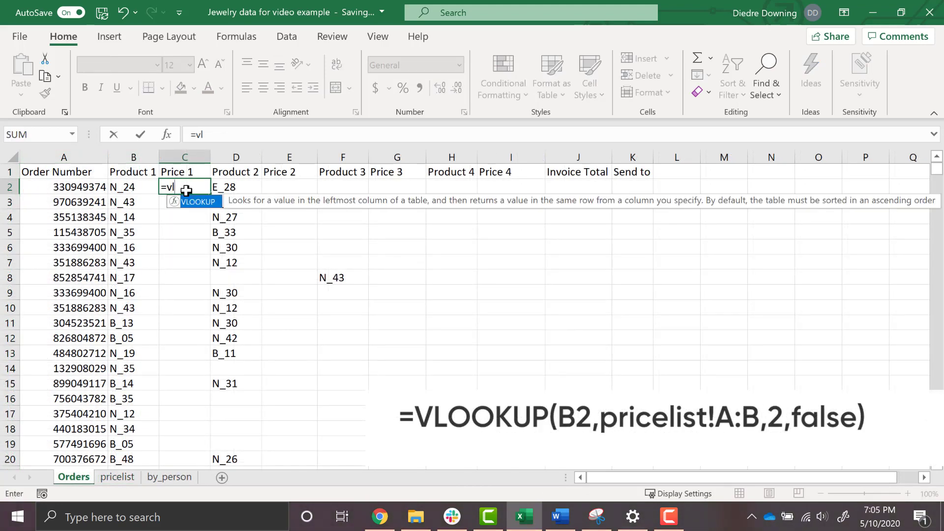
type("lookup(")
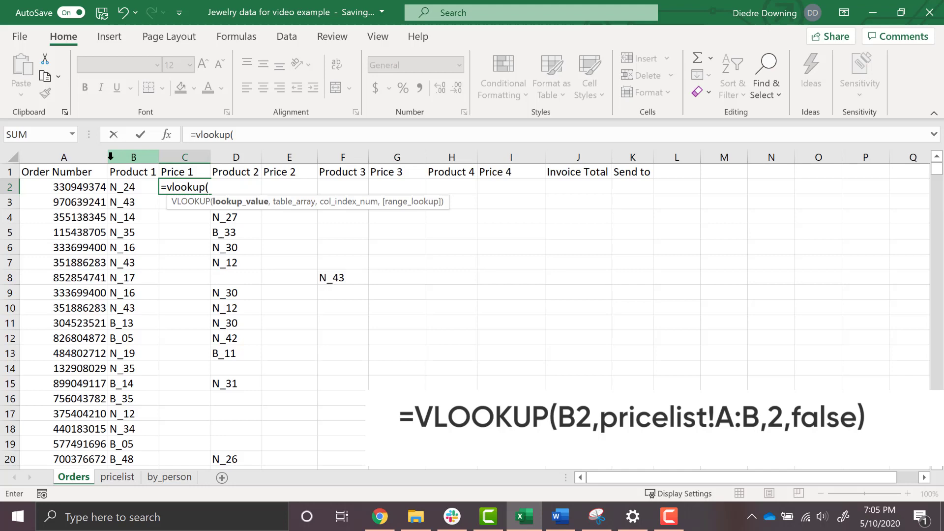
left_click(133, 187)
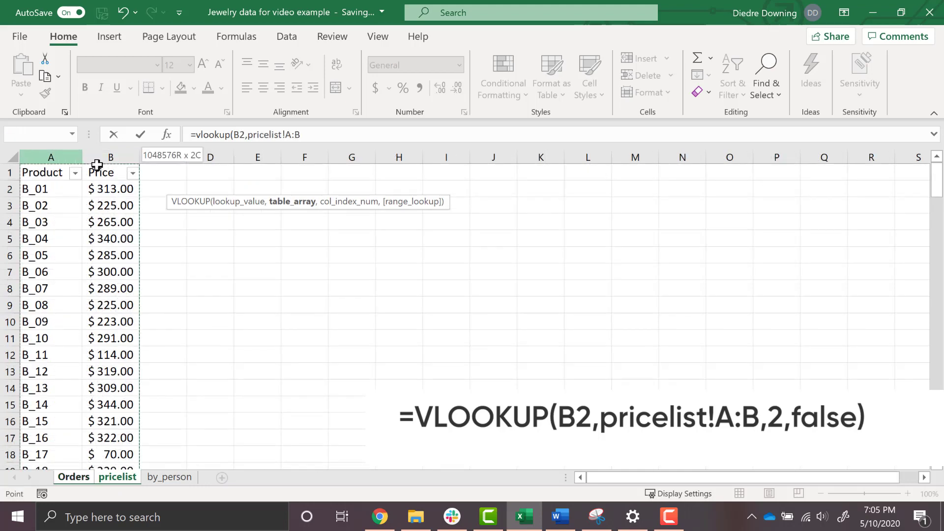
type(",2")
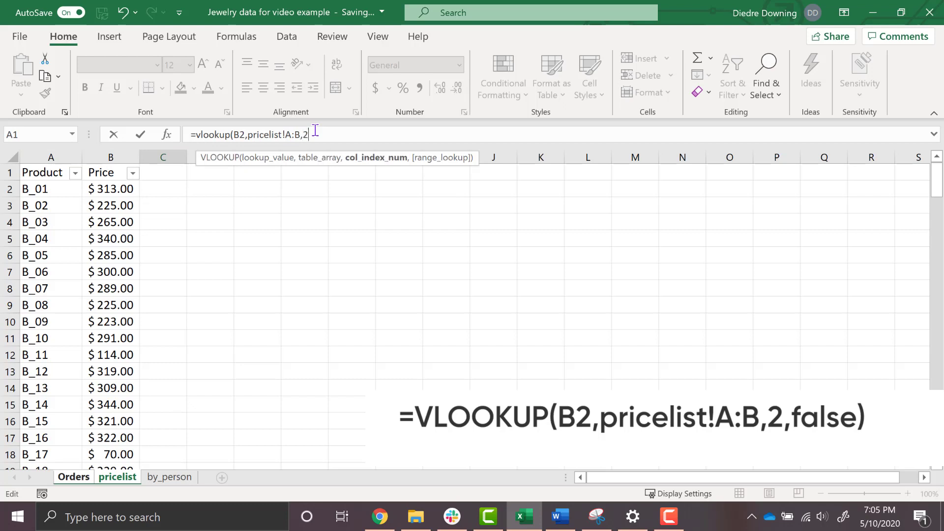
type(",false)")
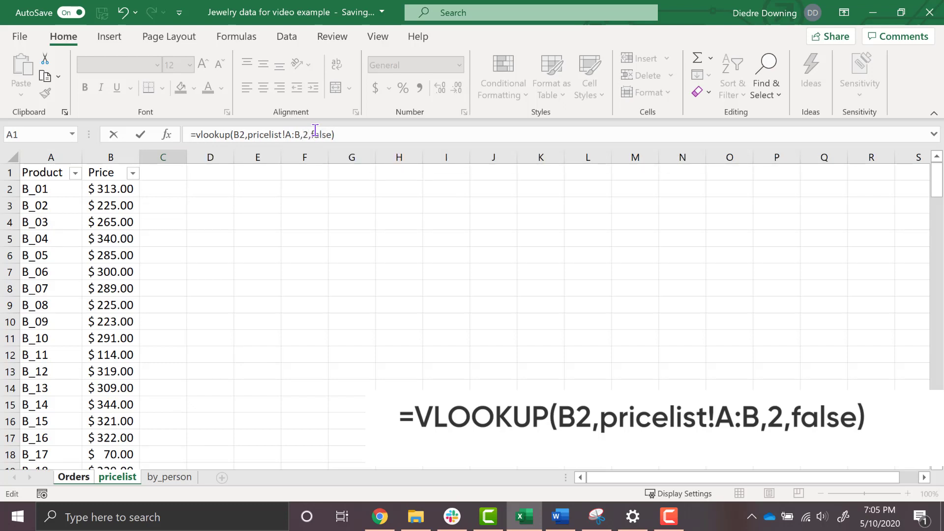
left_click(74, 477)
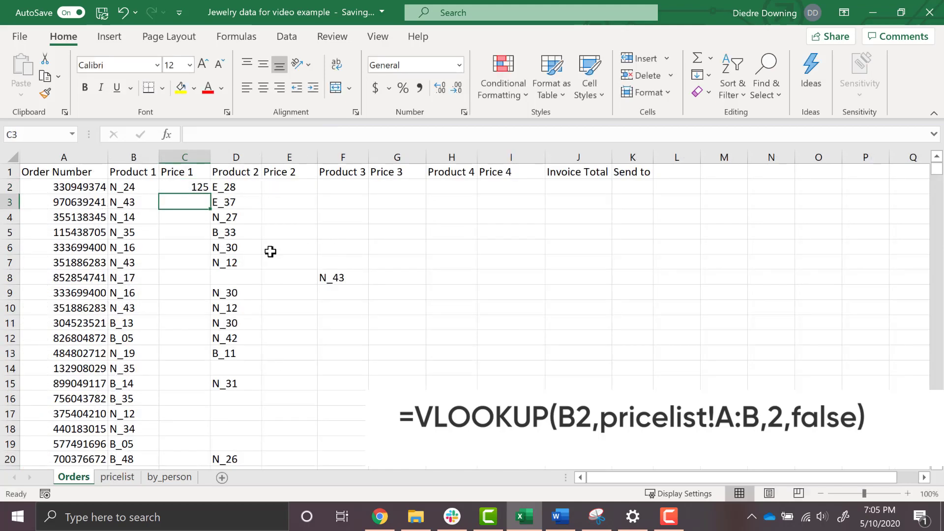
mouse_move(199, 230)
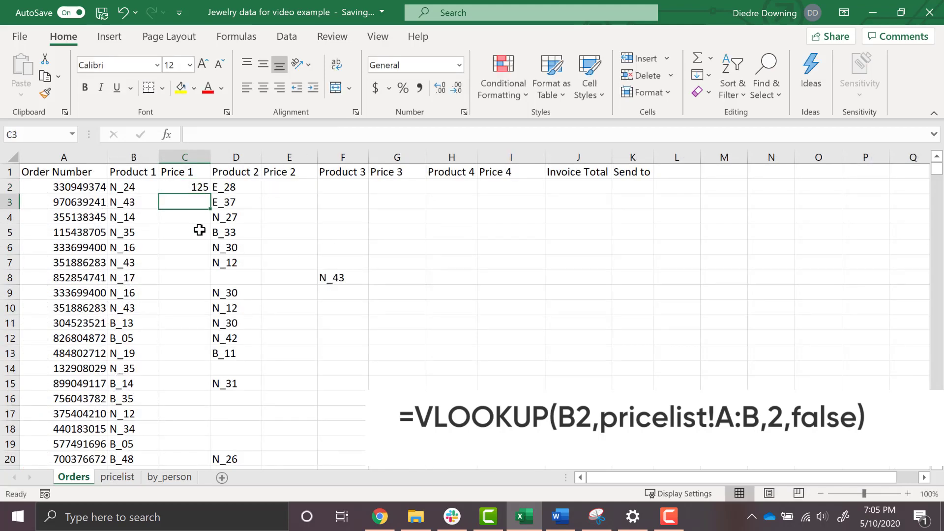
- Filter the pricelist Product column to N_24 to confirm its $125.00 price, then return to Orders
left_click(118, 477)
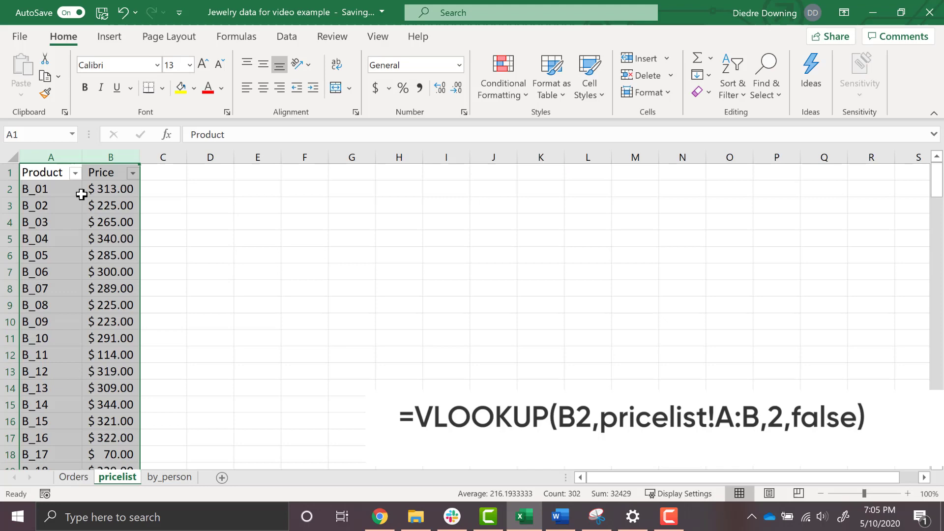
left_click(76, 172)
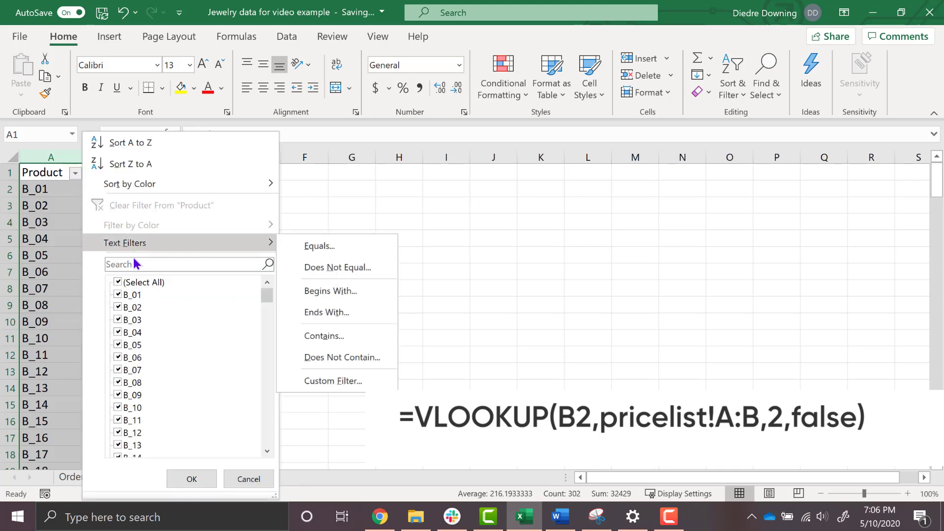
type("n_")
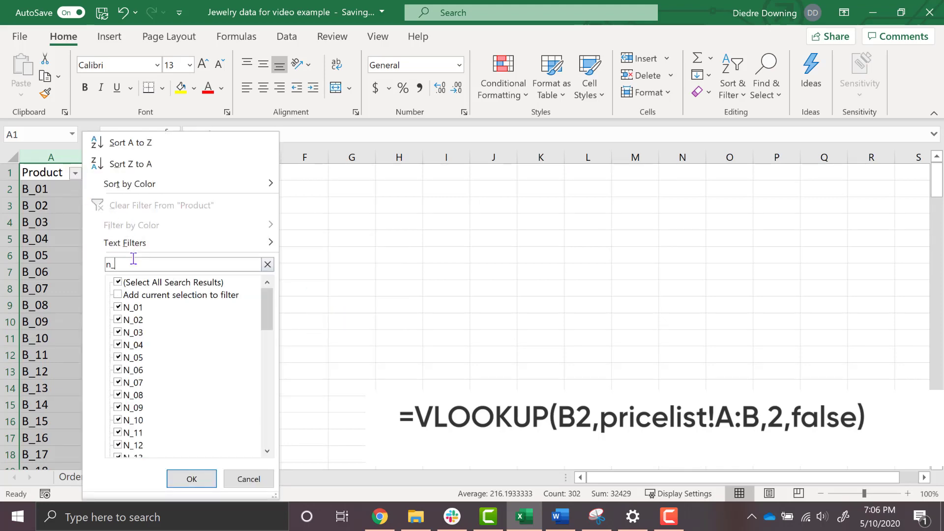
left_click(191, 479)
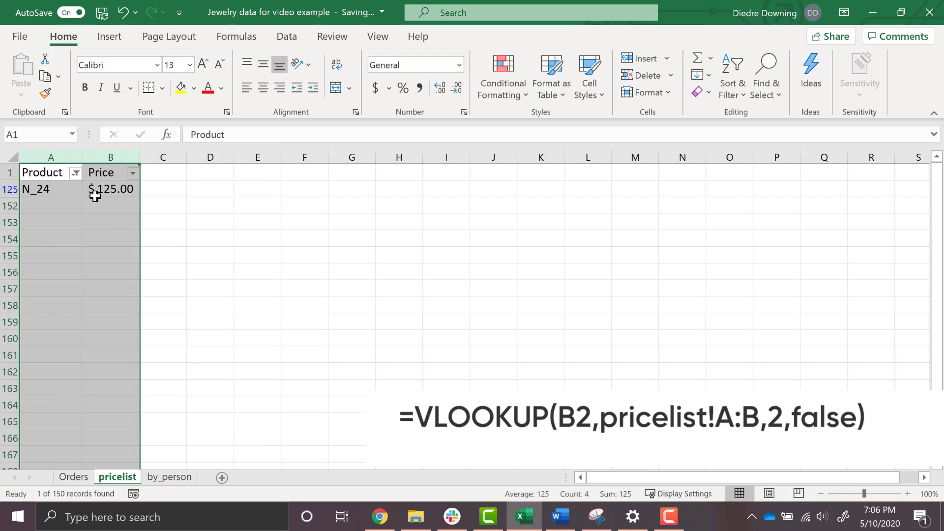
left_click(73, 476)
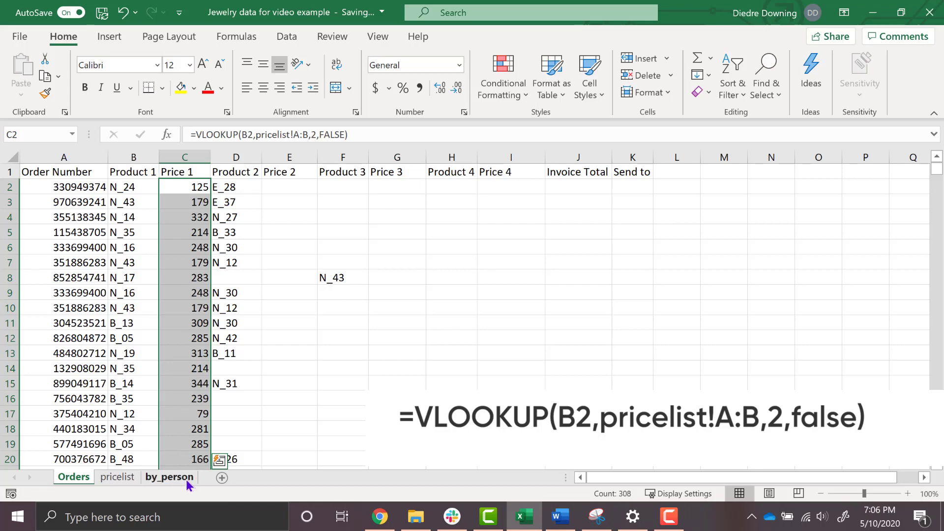
left_click(184, 187)
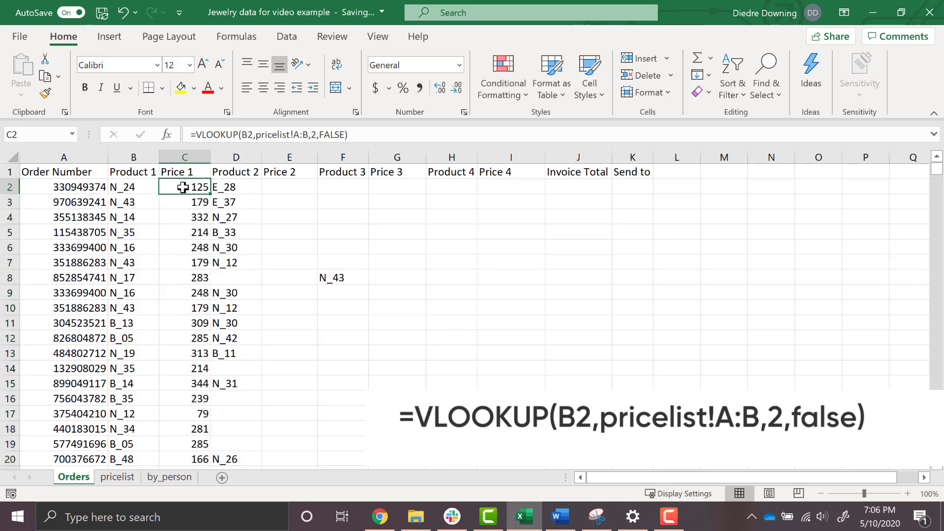
key("ctrl+c")
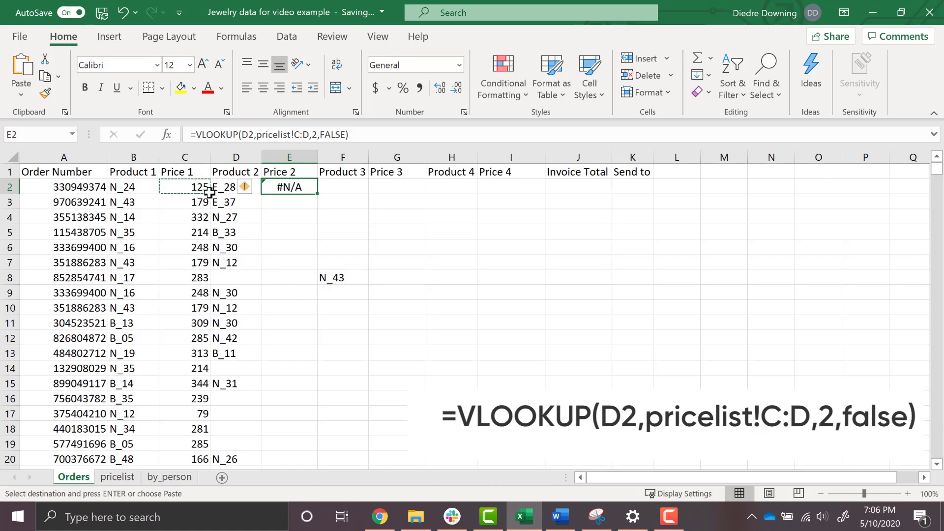
mouse_move(276, 280)
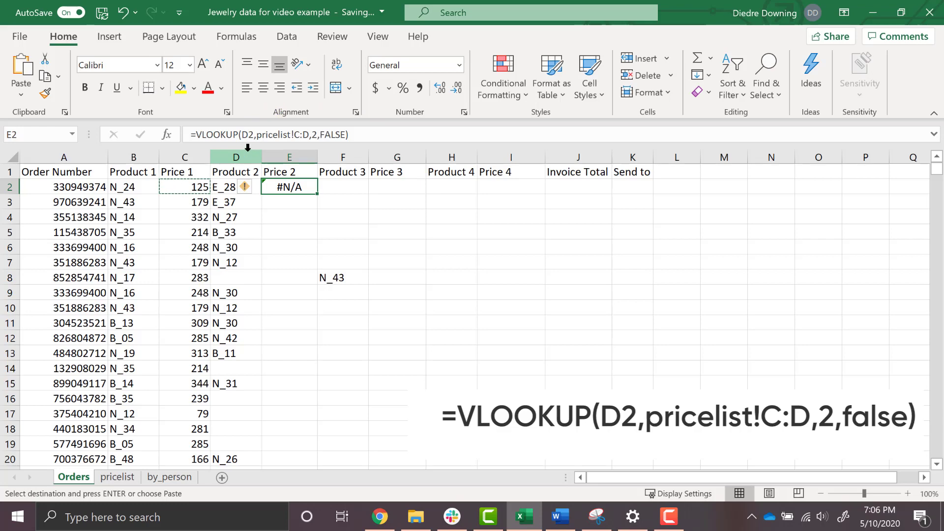
mouse_move(210, 208)
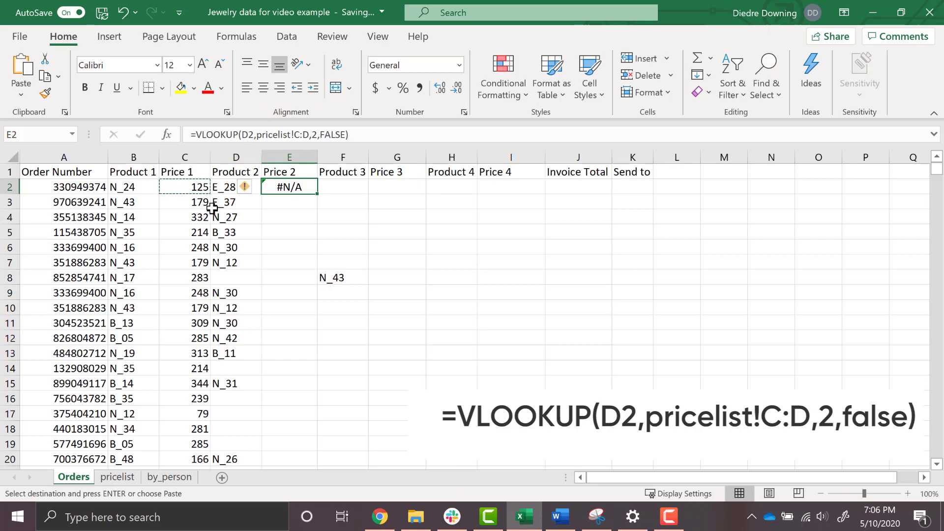
mouse_move(210, 233)
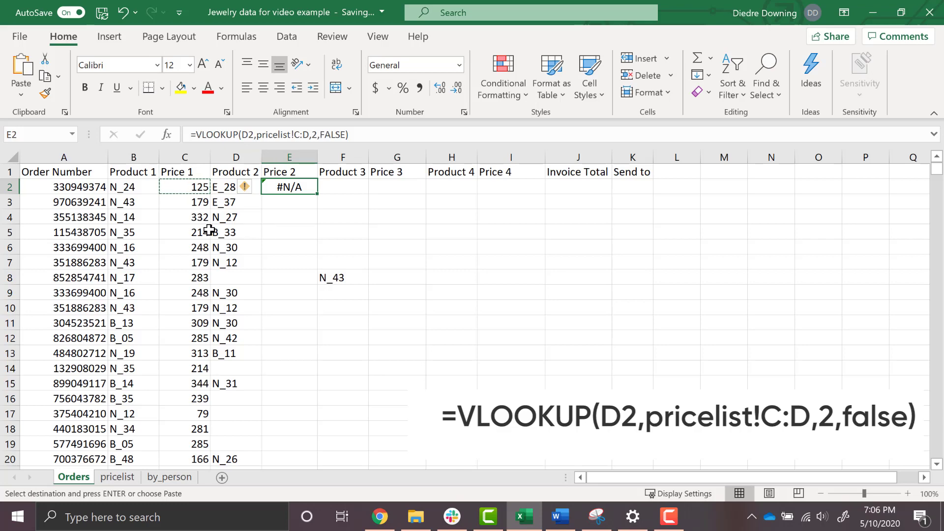
mouse_move(208, 232)
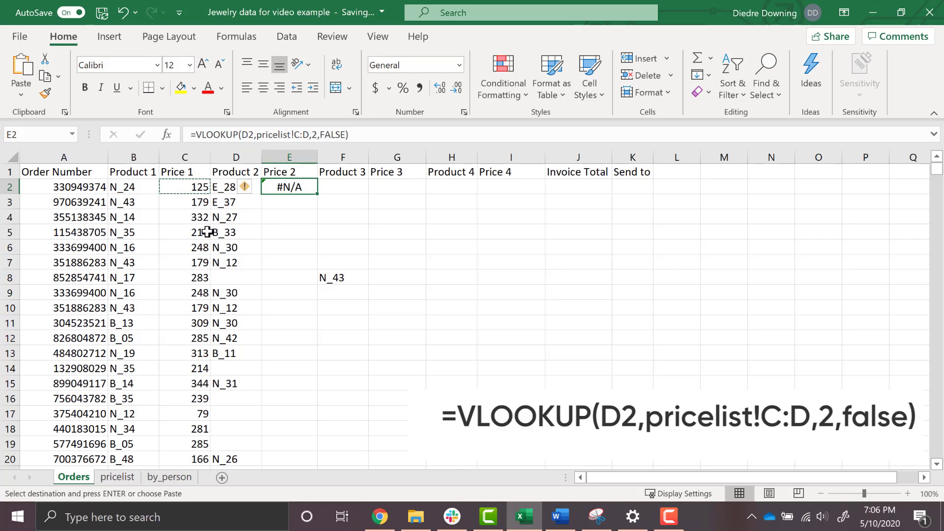
mouse_move(190, 261)
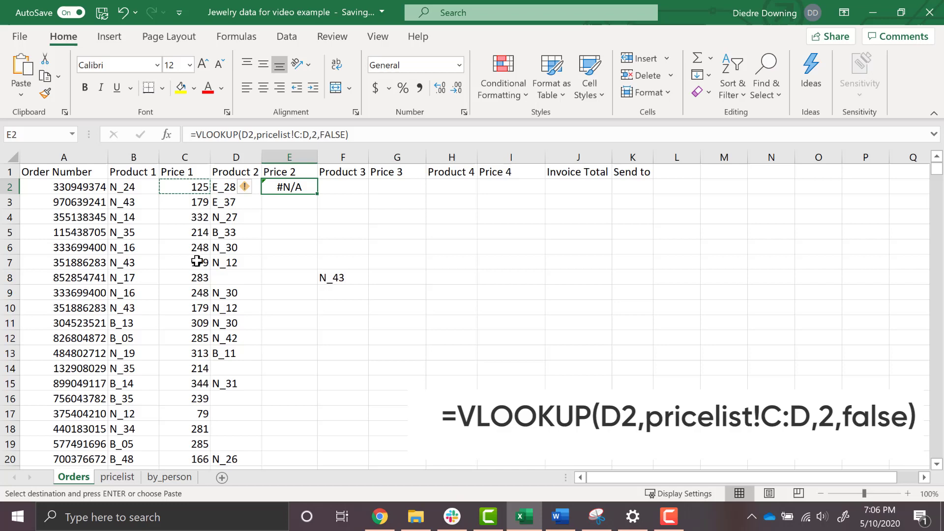
- Correct E2 to =VLOOKUP(D2,pricelist!$A:$B,2,FALSE) and fill Price 2 down to row 8
double_click(289, 187)
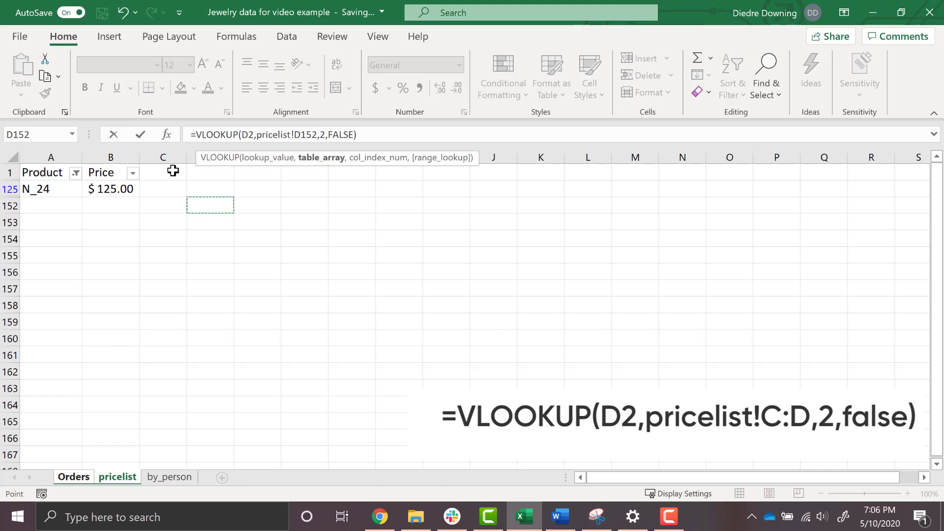
mouse_move(210, 175)
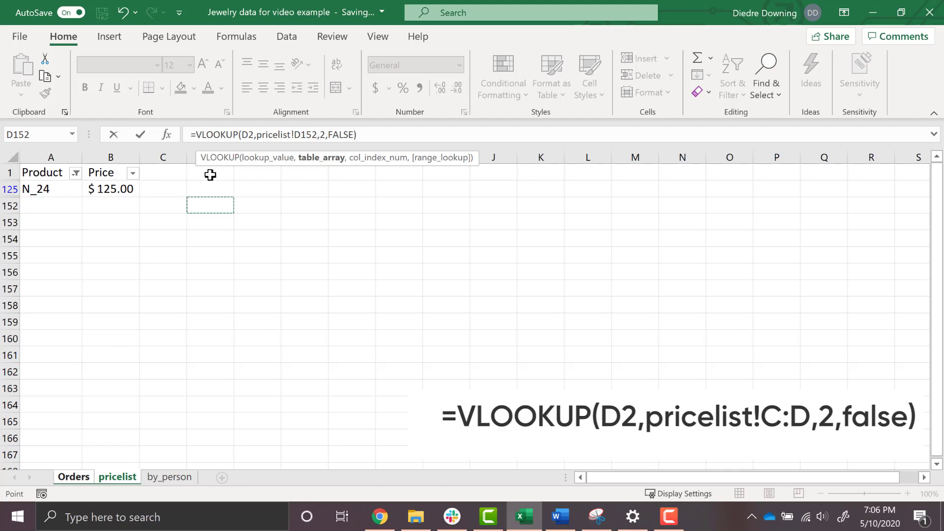
left_click(74, 477)
type("$A:$B")
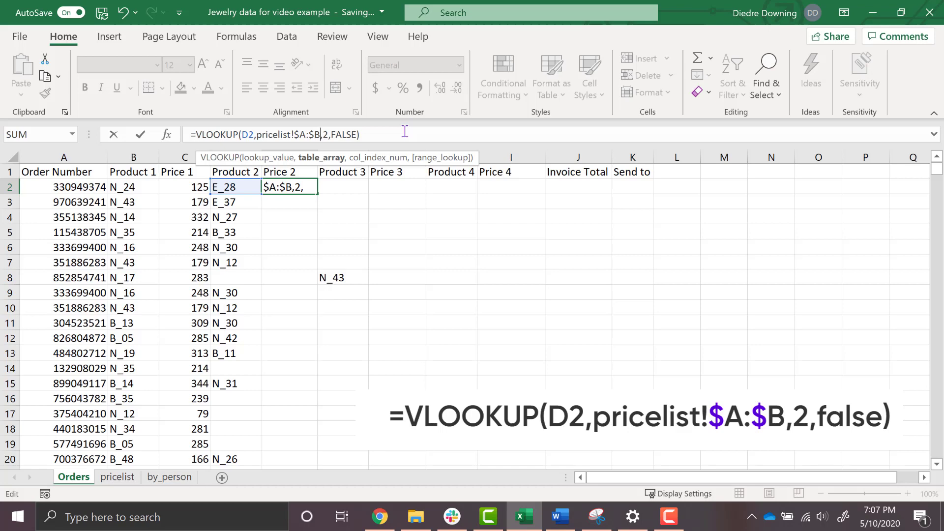
key("Enter")
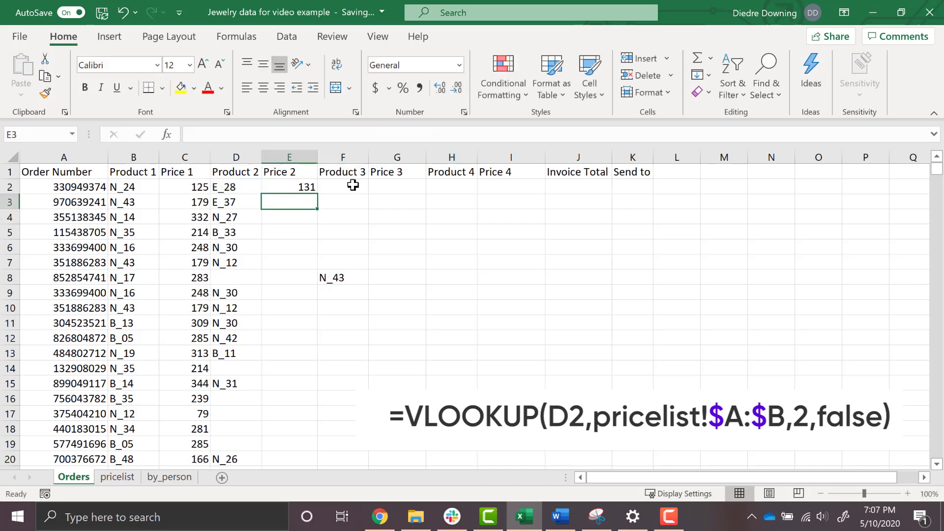
left_click_drag(316, 193, 295, 261)
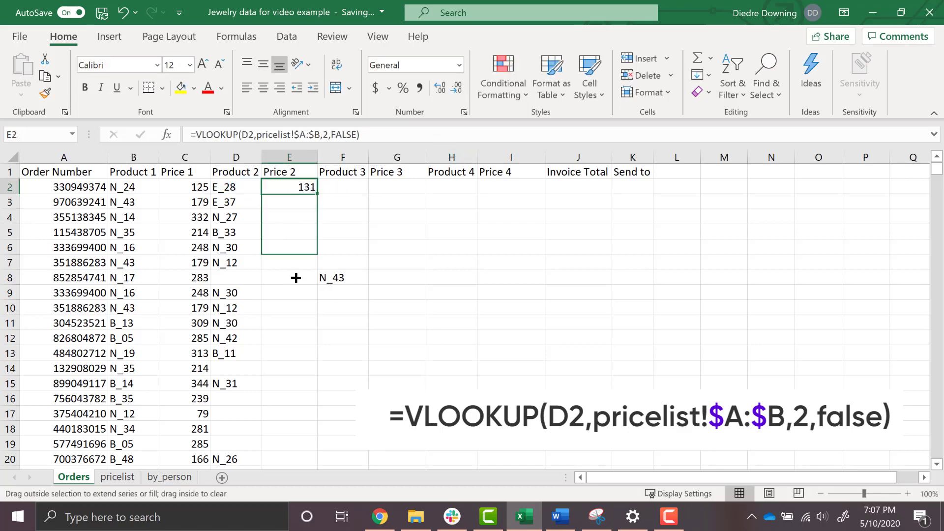
left_click_drag(295, 187, 290, 278)
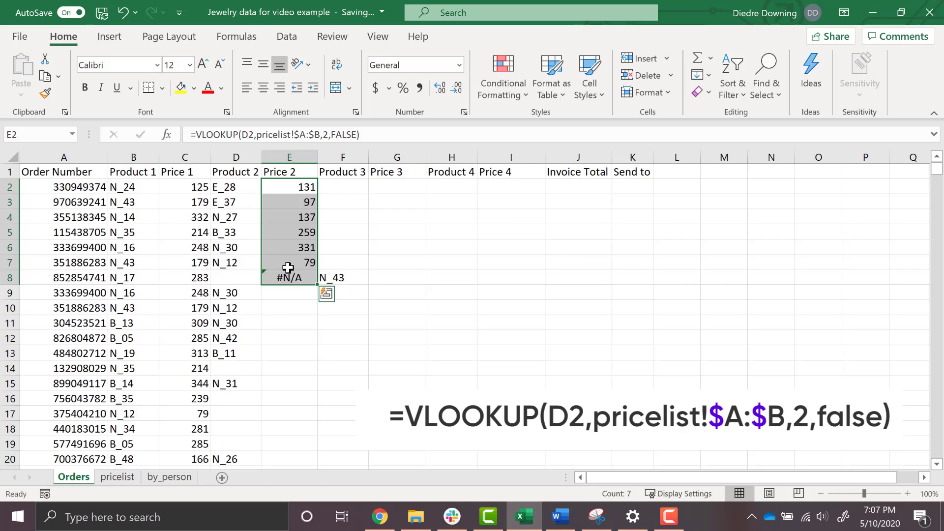
mouse_move(261, 281)
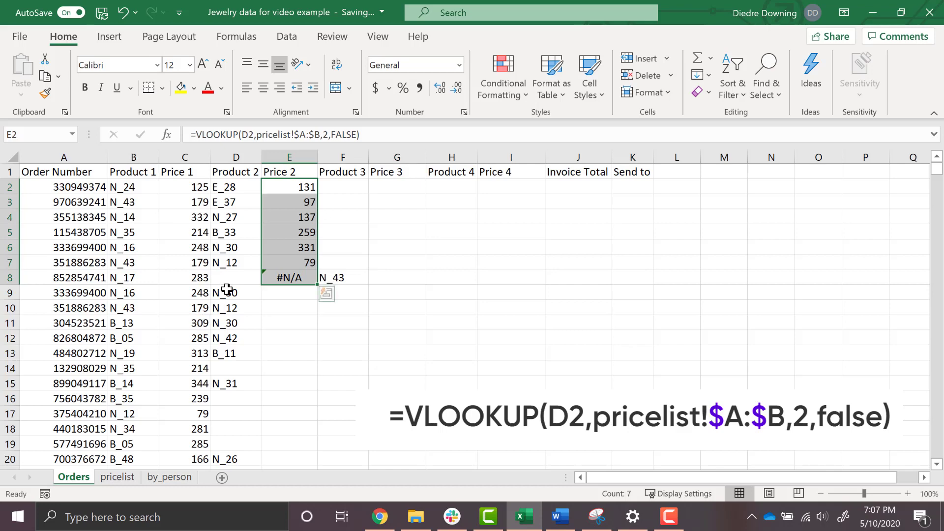
- Inspect row 8's blank Product 2 causing #N/A and return to E2 to revise it
left_click(236, 278)
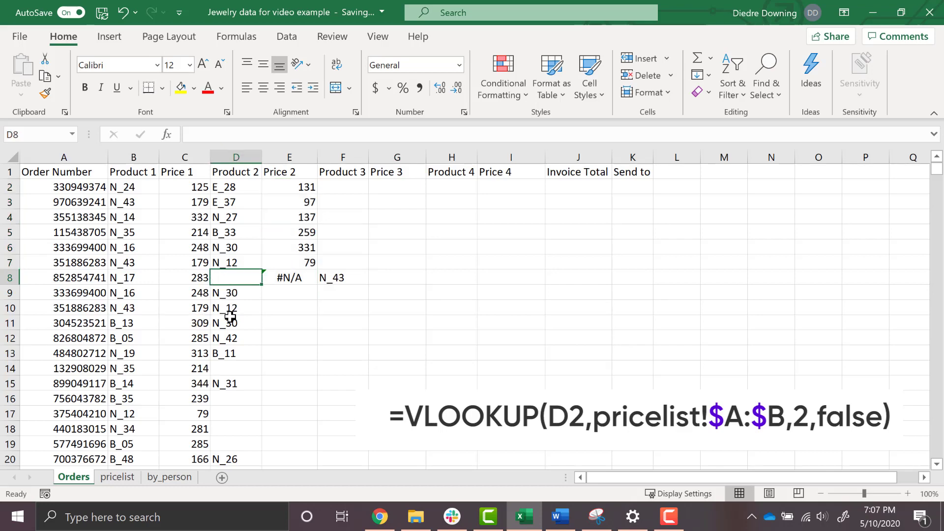
left_click(289, 277)
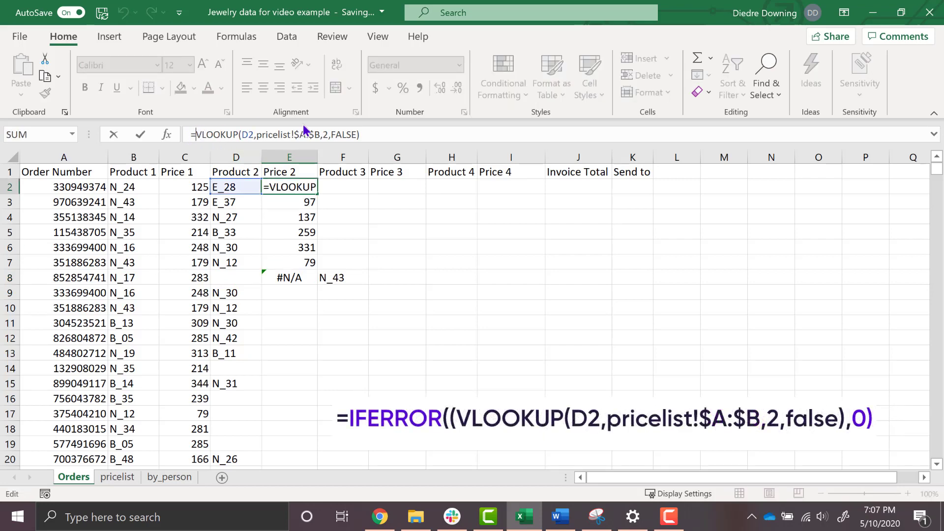
- Wrap E2 as =IFERROR(VLOOKUP(D2,pricelist!$A:$B,2,FALSE),0) so blank products show 0
type("IFERROR(")
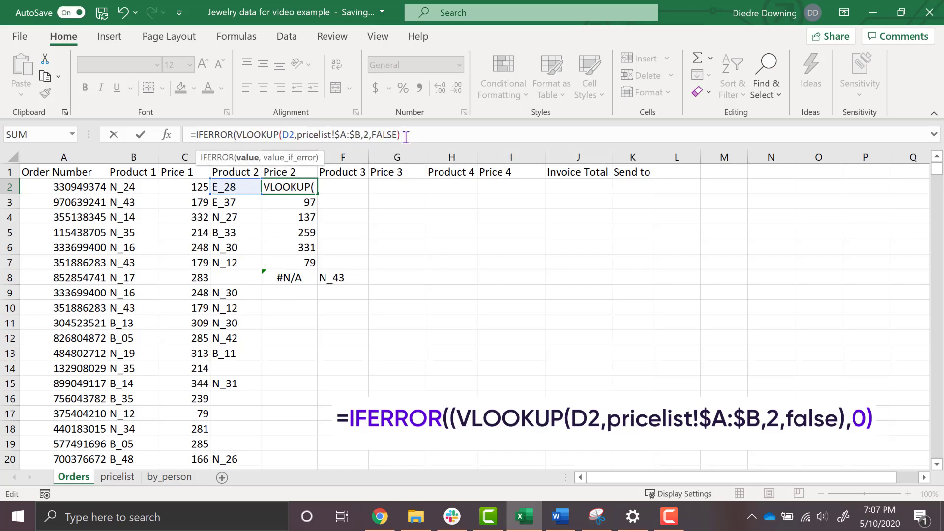
type("),")
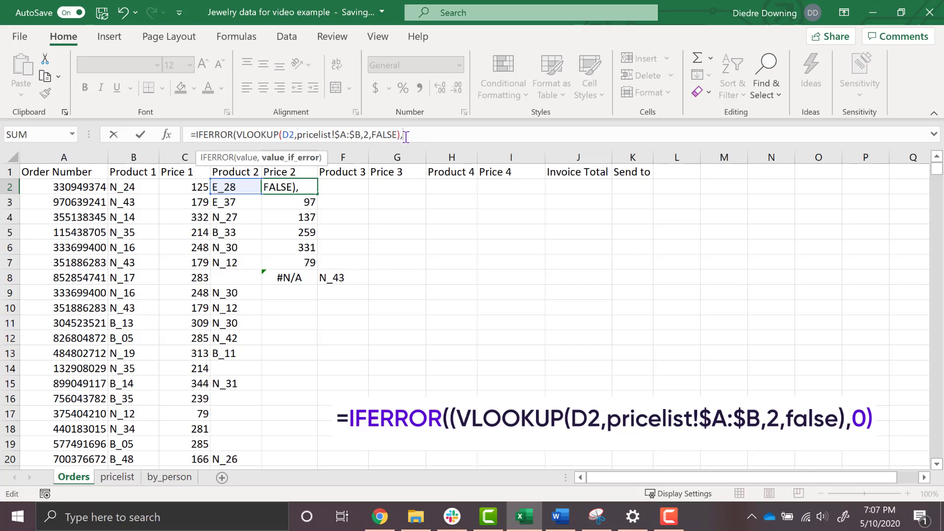
type("0")
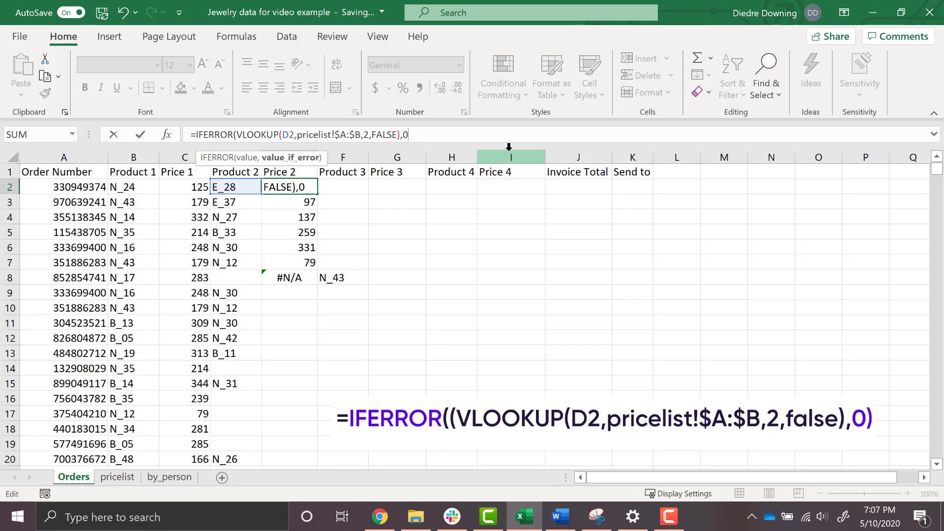
key("Enter")
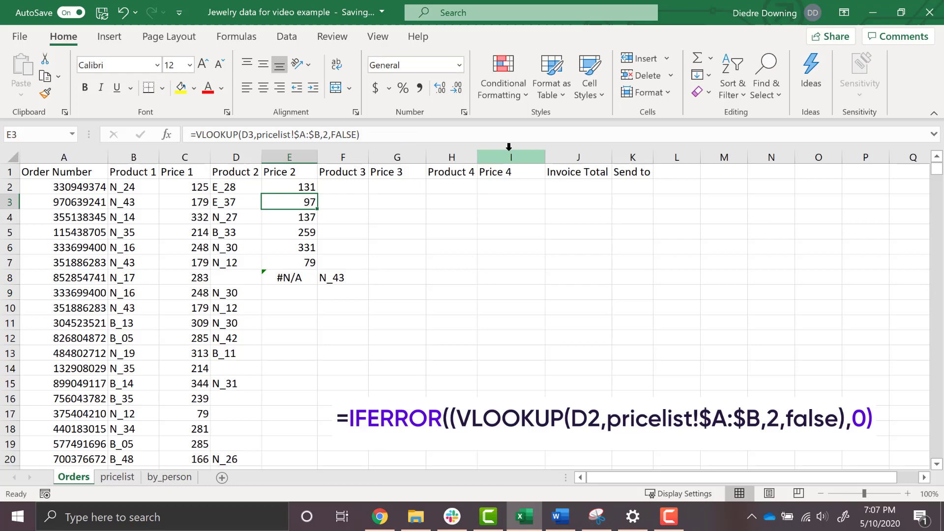
left_click(289, 187)
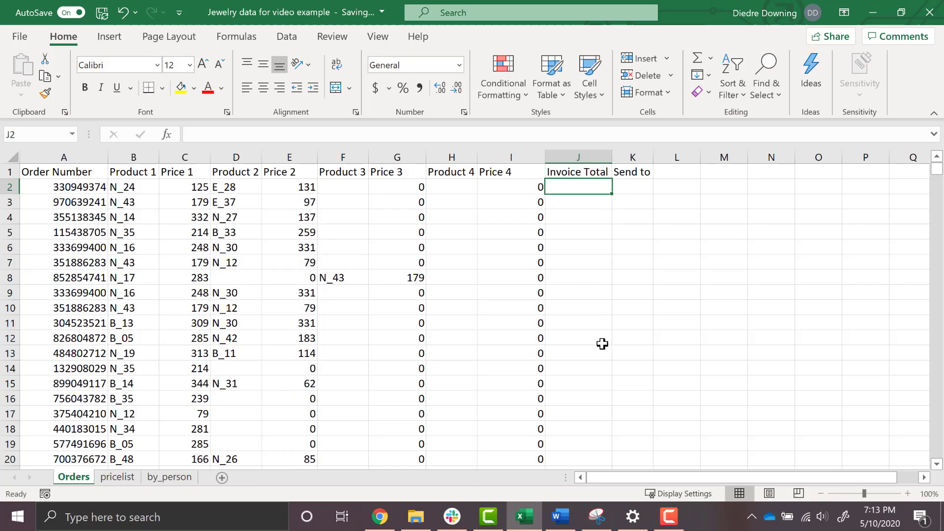
mouse_move(600, 348)
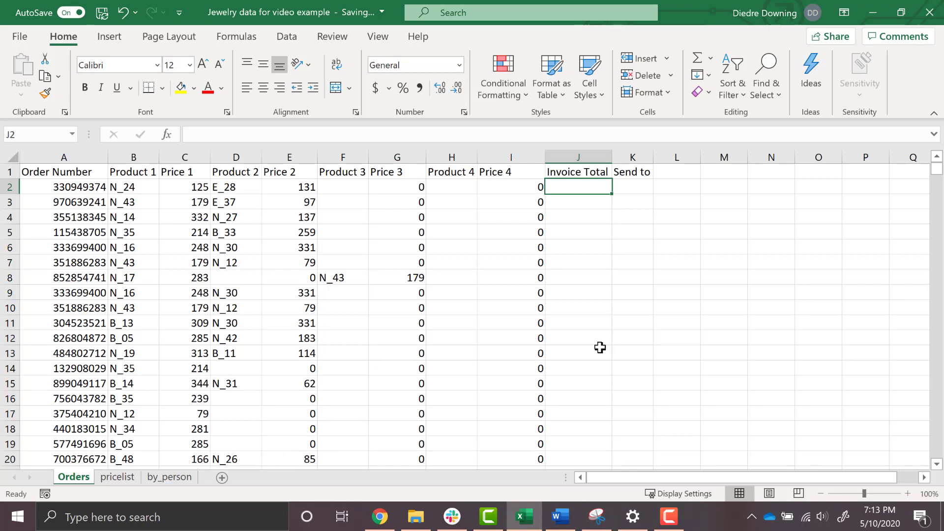
- Enter =SUM(C2,E2,G2,I2) in J2 as the order's Invoice Total
type("=sum")
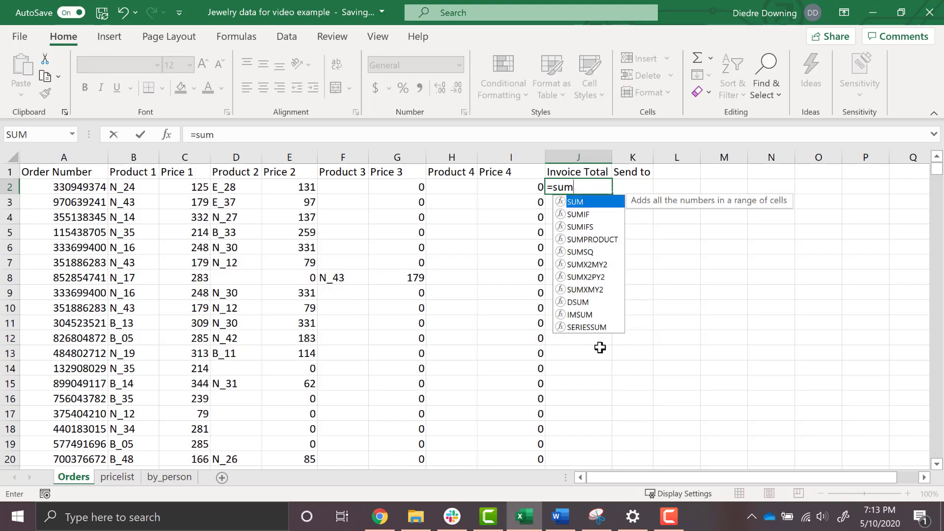
type("(C2,E2,G2,")
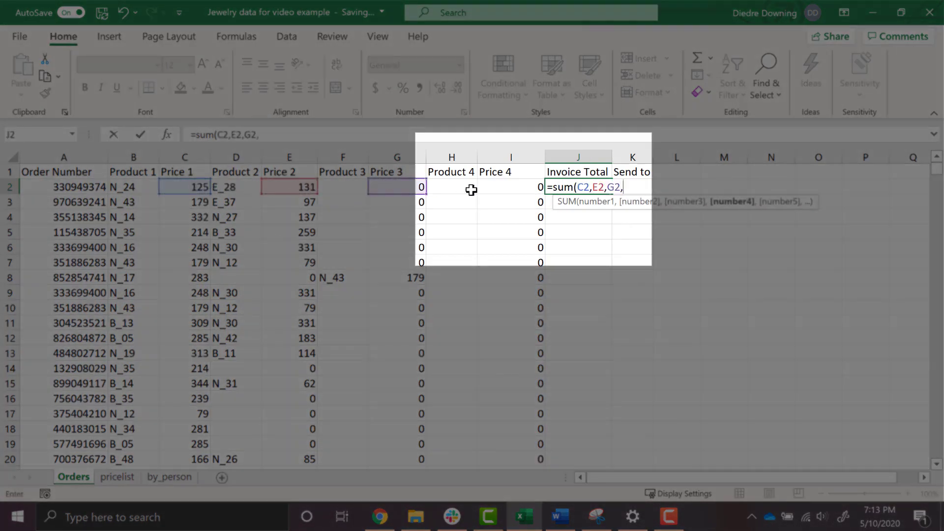
left_click(511, 187)
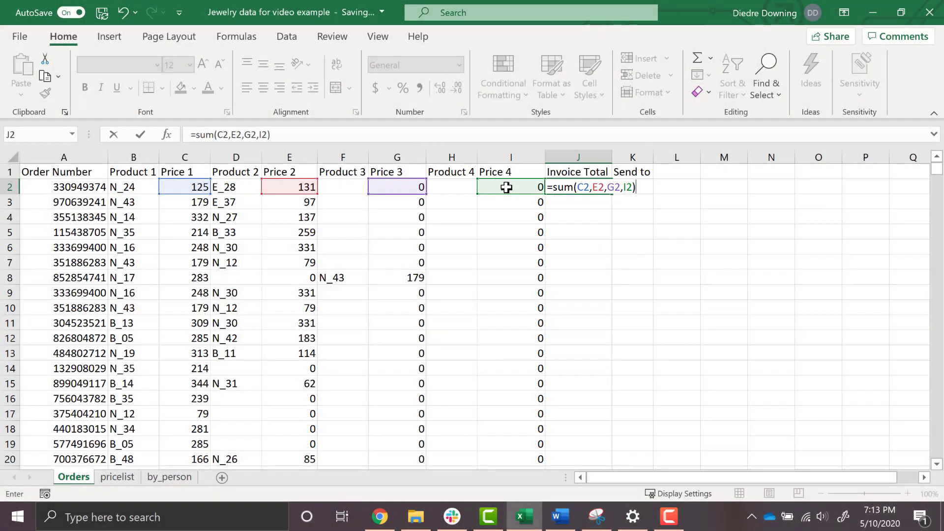
key("Enter")
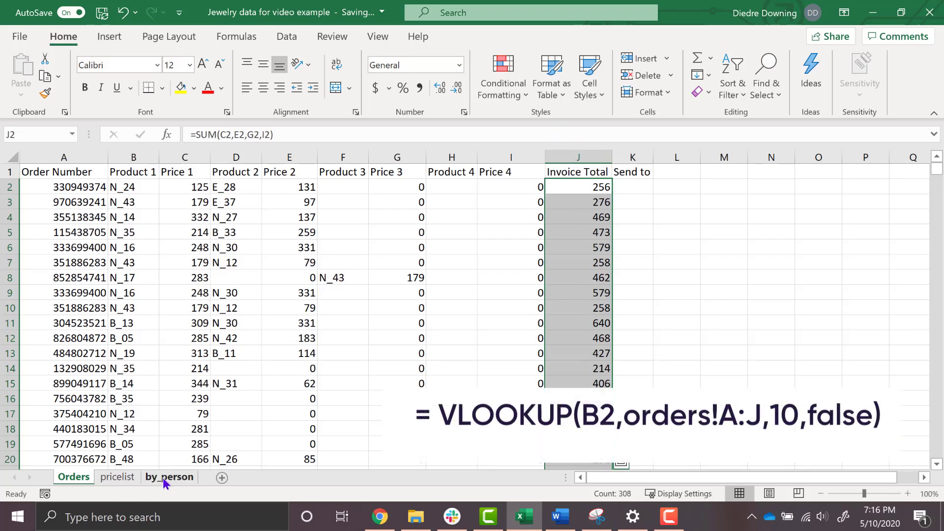
- Enter =VLOOKUP(B2,Orders!A:J,10,FALSE) in by_person C2, returning the 440 invoice total
left_click(169, 476)
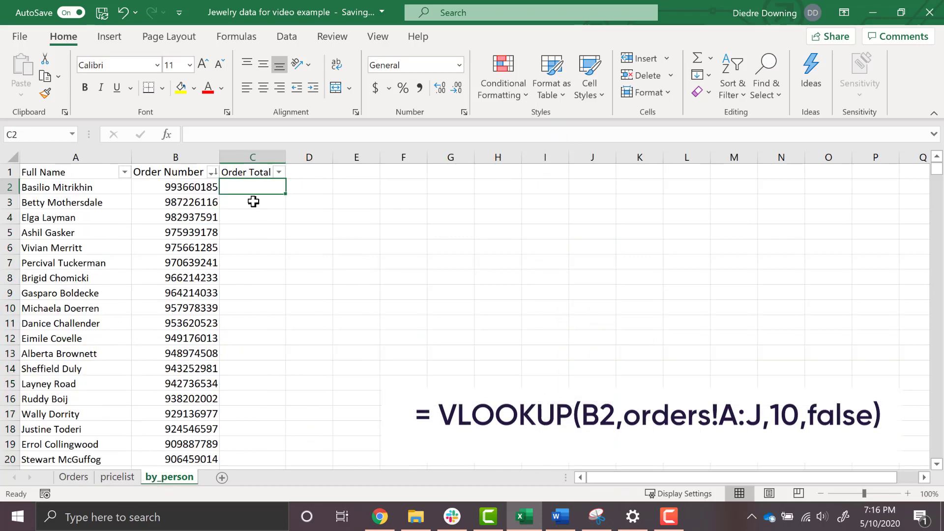
mouse_move(247, 246)
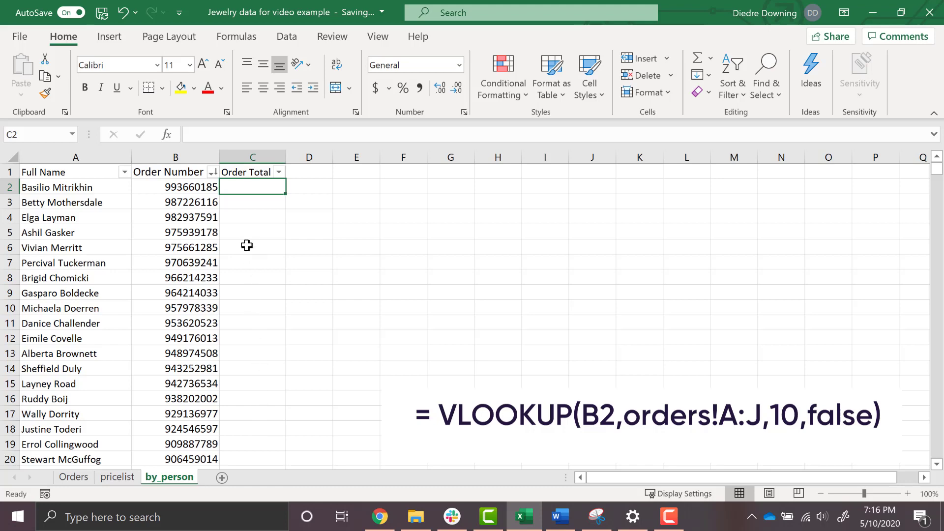
mouse_move(190, 186)
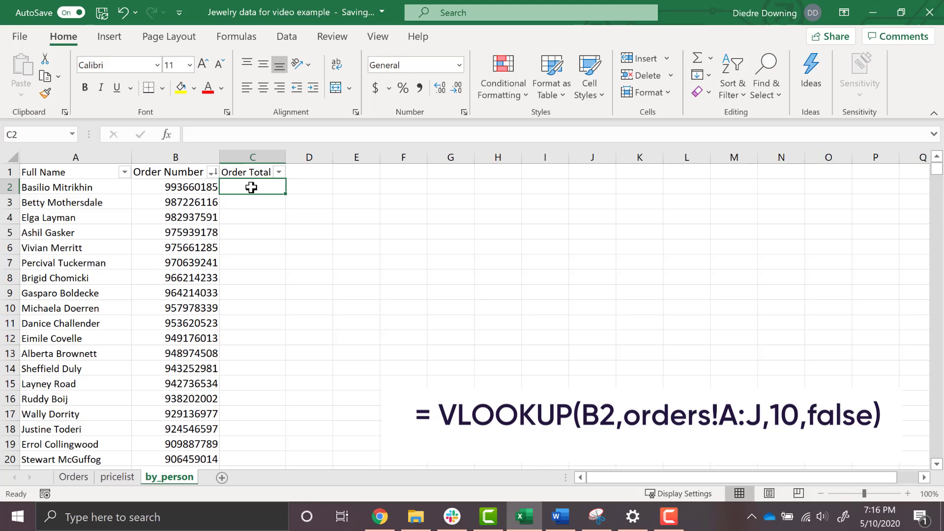
mouse_move(290, 315)
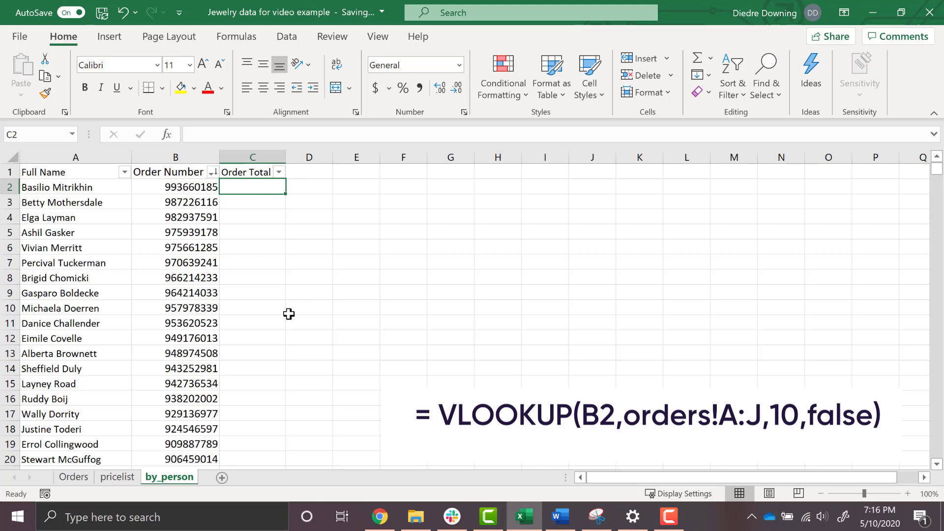
type("=vlookup(")
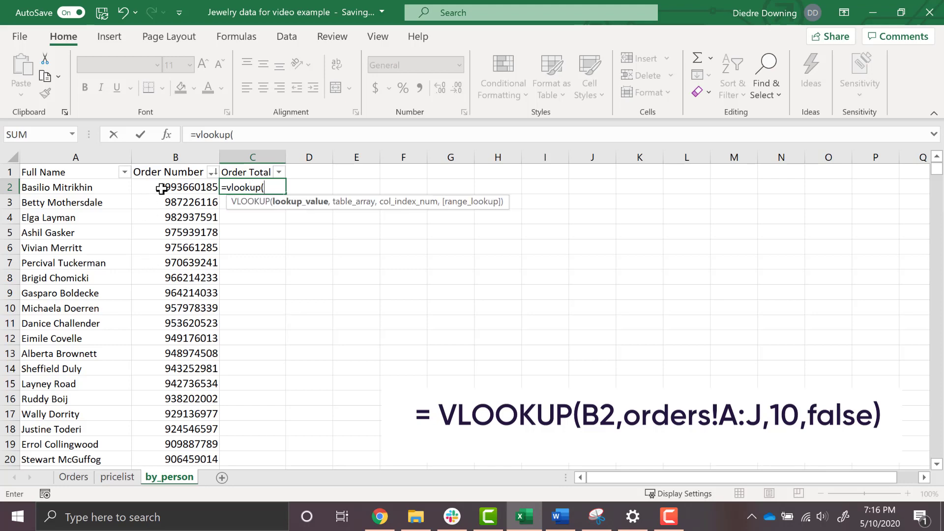
left_click(175, 187)
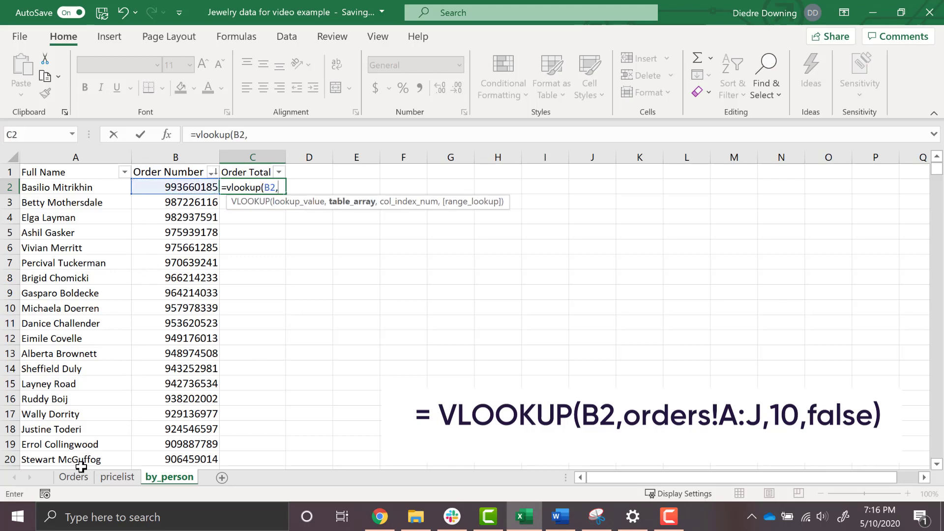
left_click(73, 477)
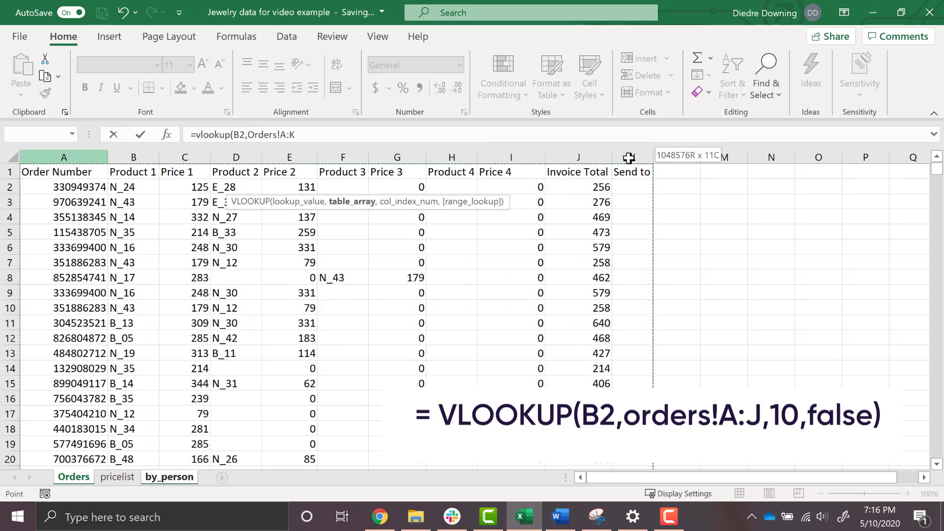
left_click(576, 156)
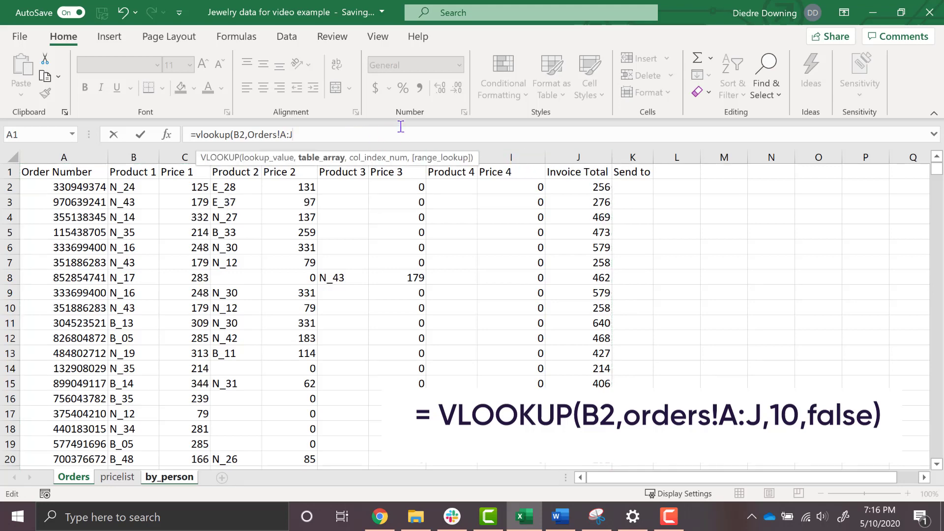
type(",1")
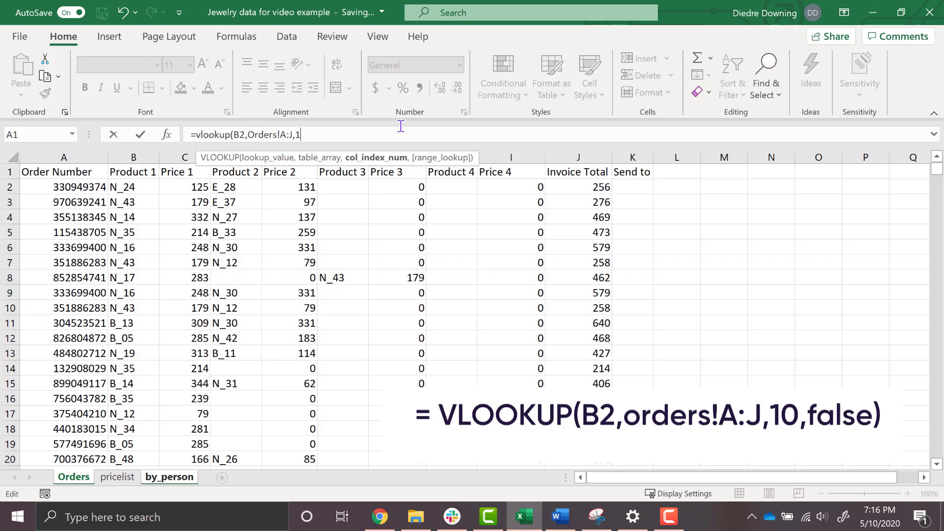
type("0")
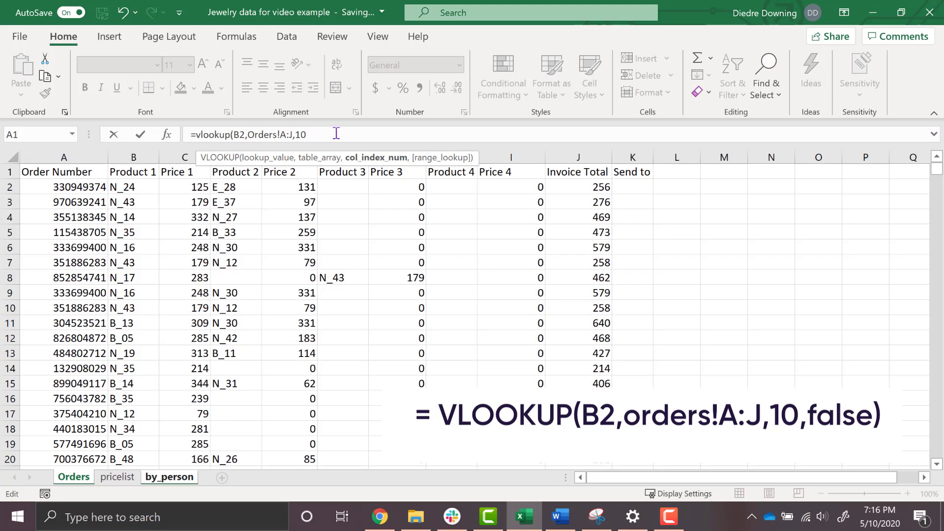
type(",false")
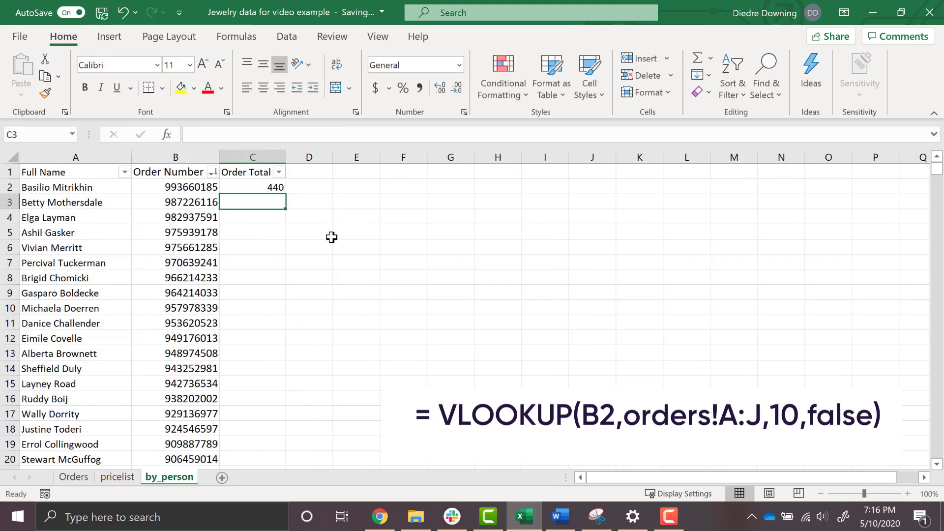
- Fill the C2 lookup down the Order Total column, then return to Orders
left_click(252, 187)
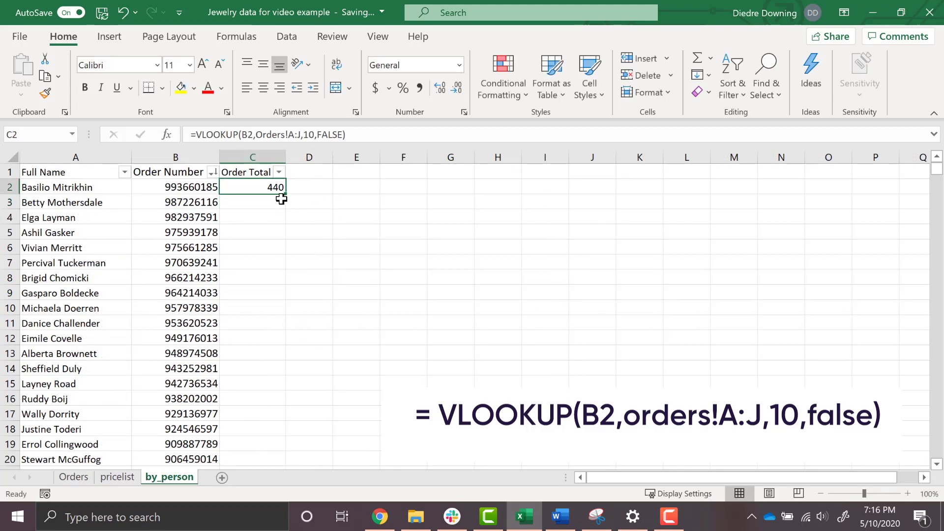
left_click_drag(275, 187, 276, 459)
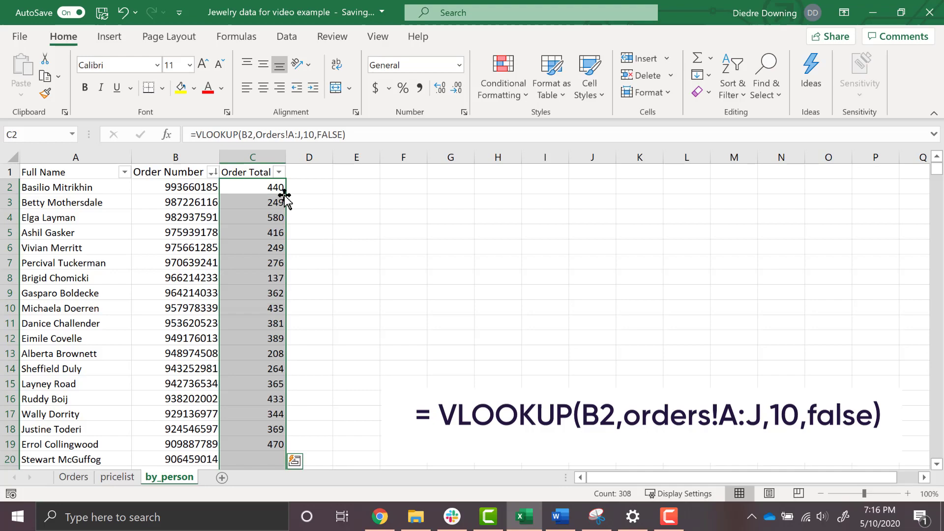
left_click(73, 476)
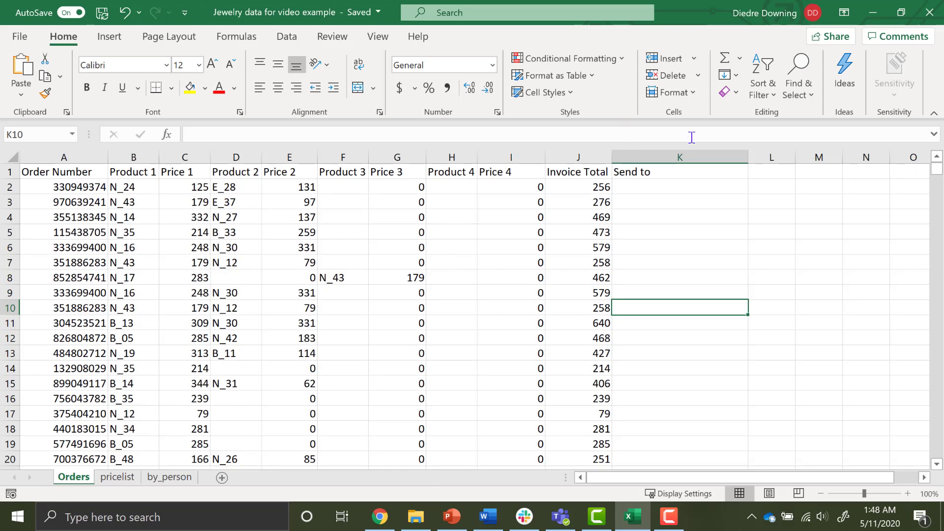
left_click(680, 157)
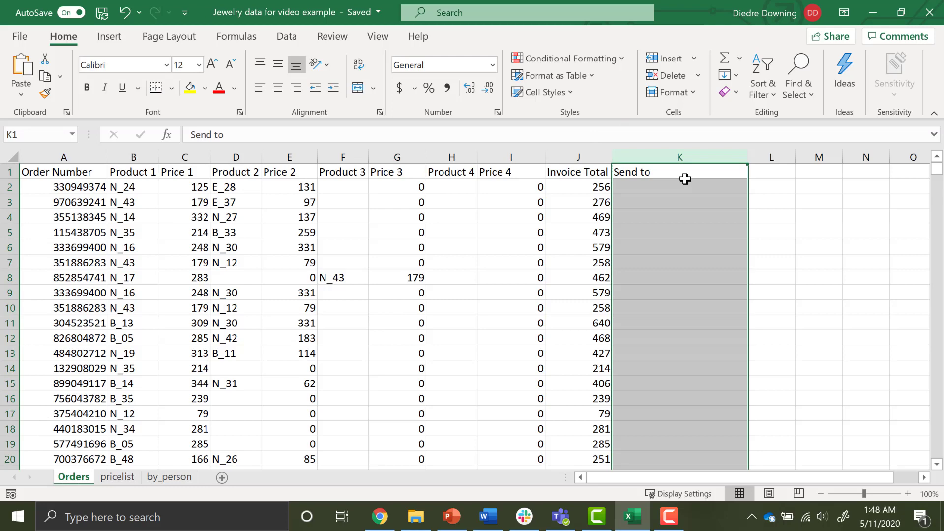
mouse_move(656, 198)
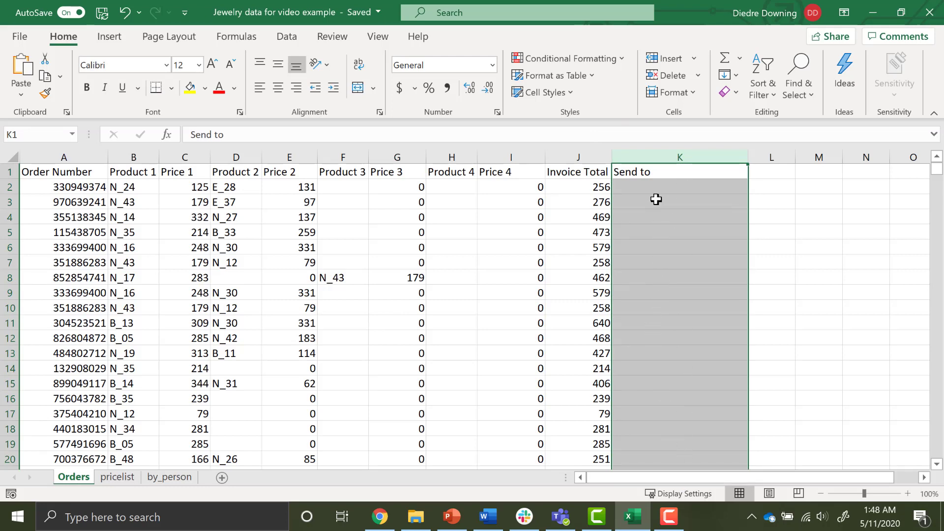
mouse_move(673, 214)
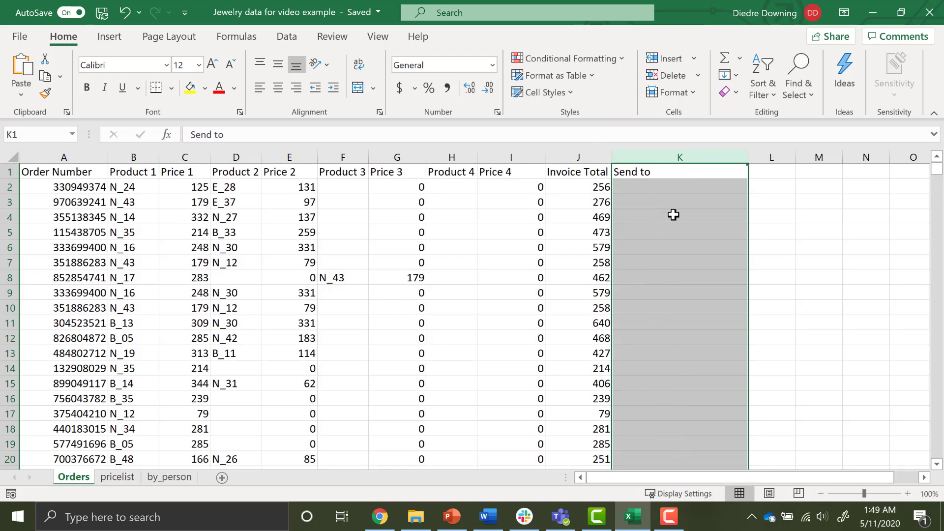
mouse_move(691, 275)
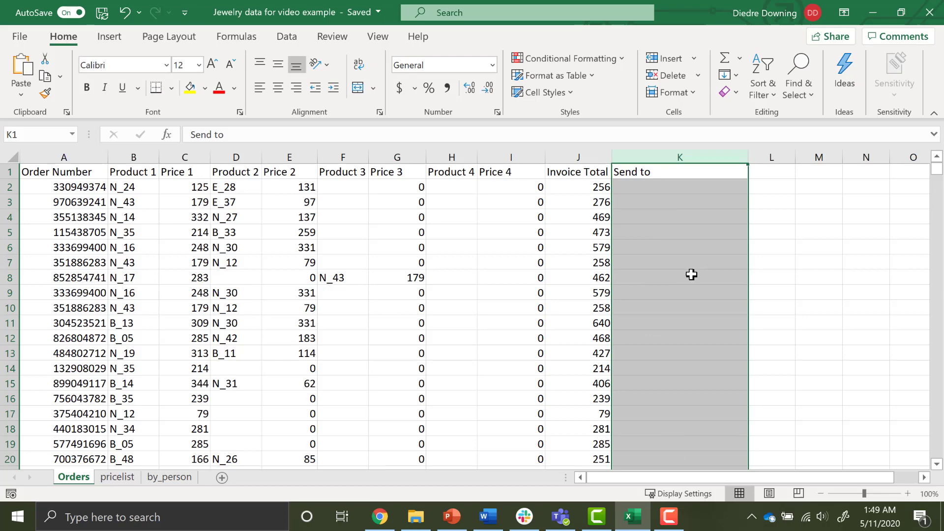
left_click(169, 477)
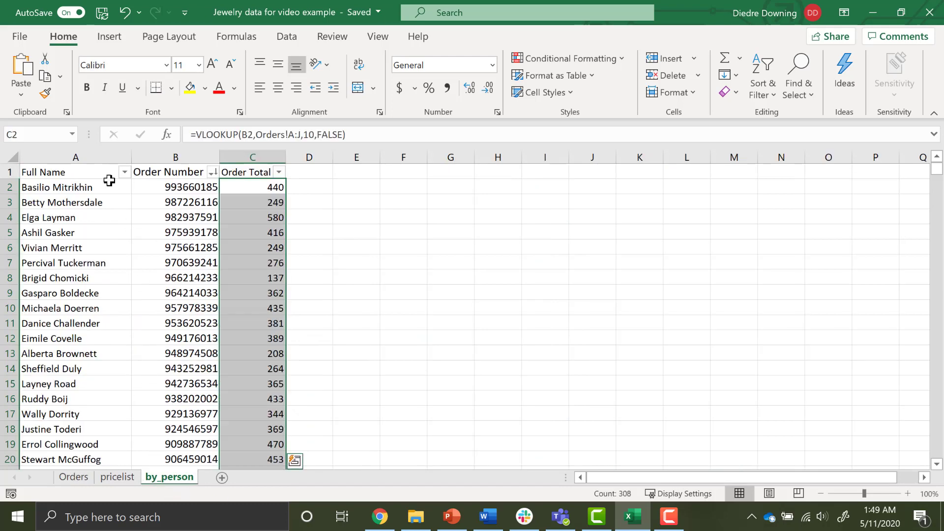
mouse_move(175, 187)
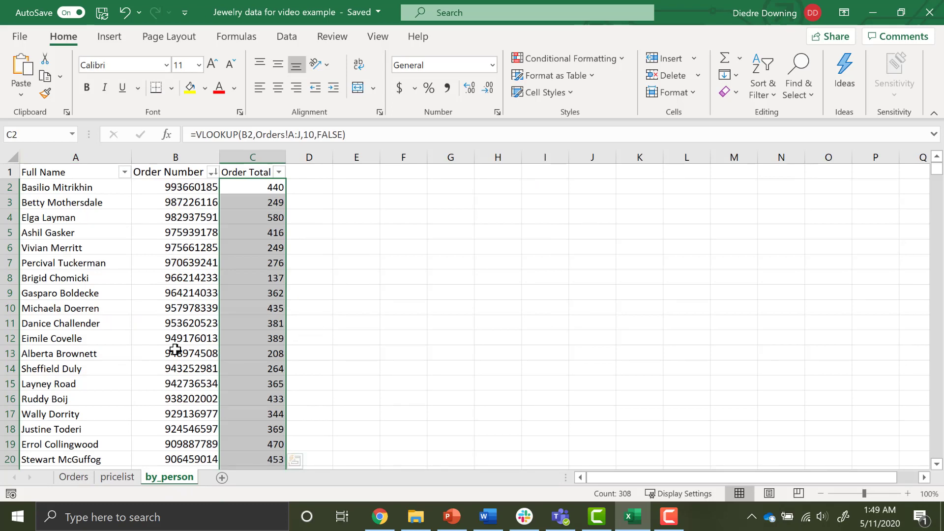
mouse_move(177, 187)
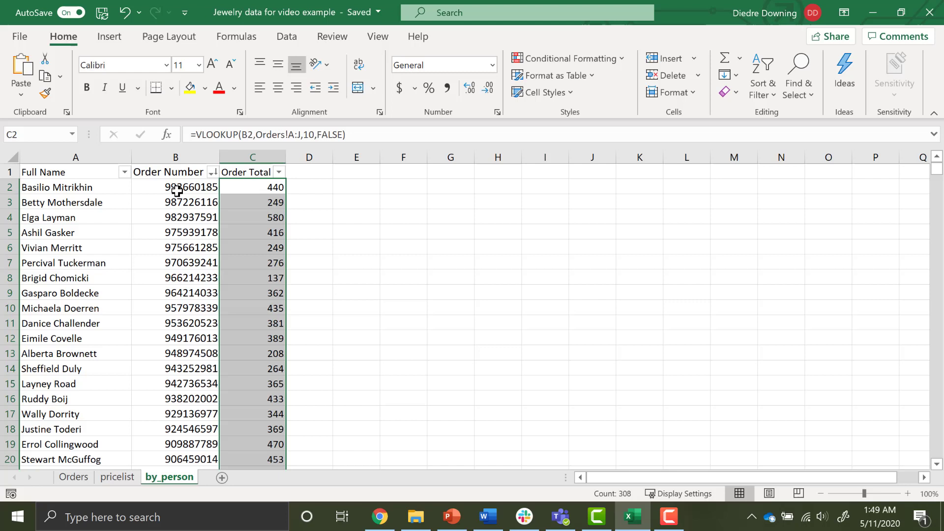
mouse_move(129, 222)
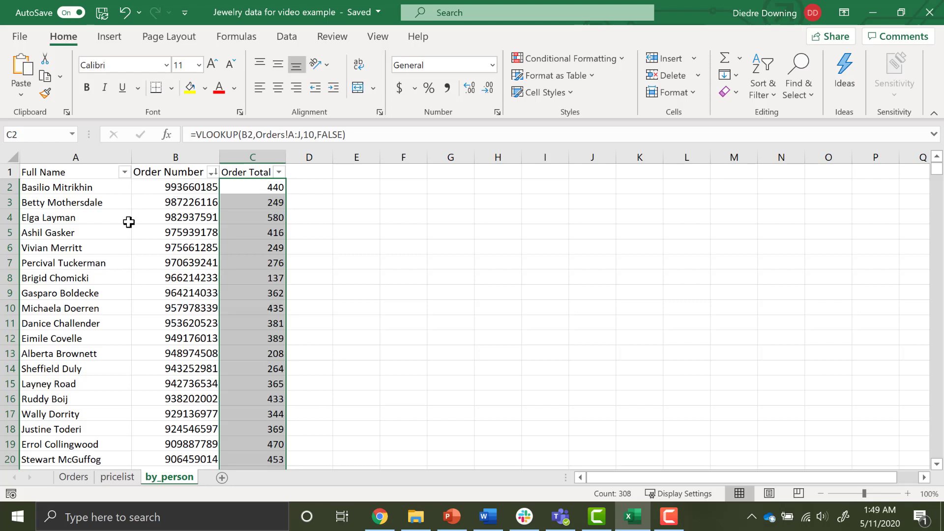
mouse_move(407, 278)
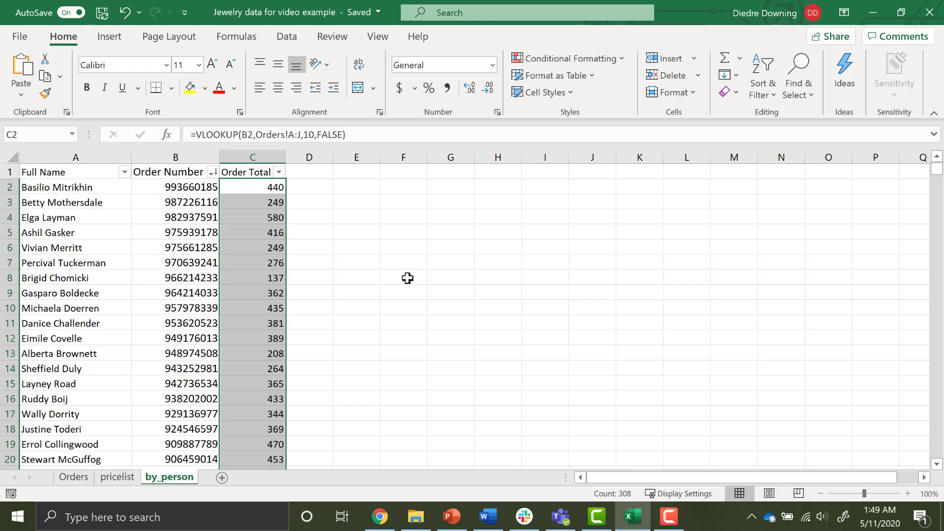
mouse_move(399, 278)
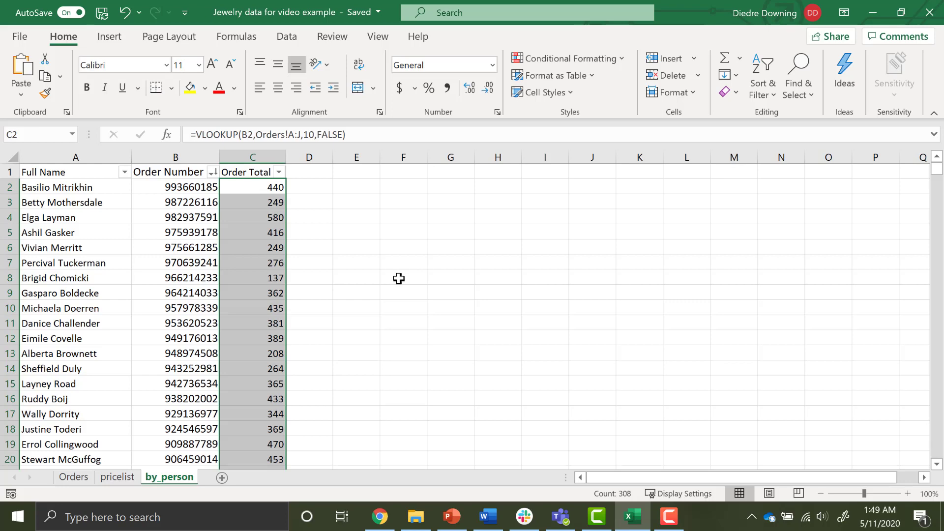
mouse_move(391, 279)
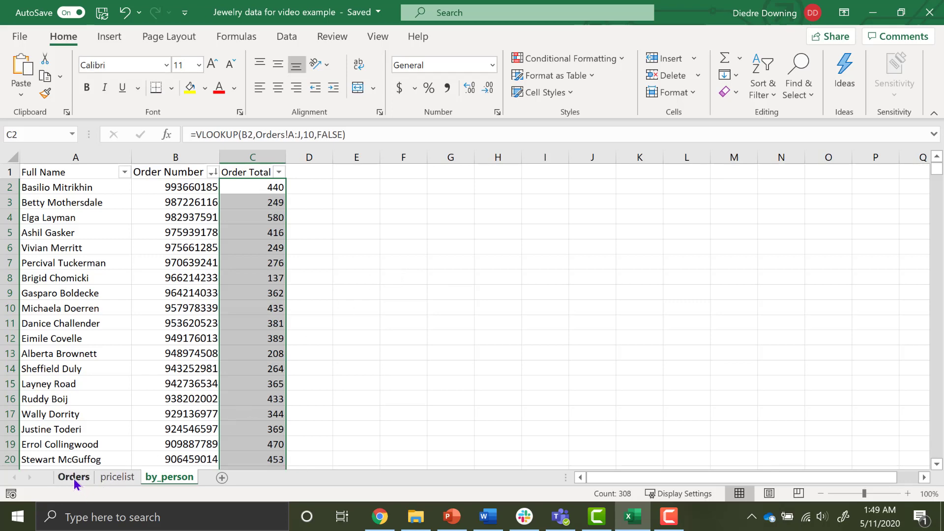
left_click(74, 476)
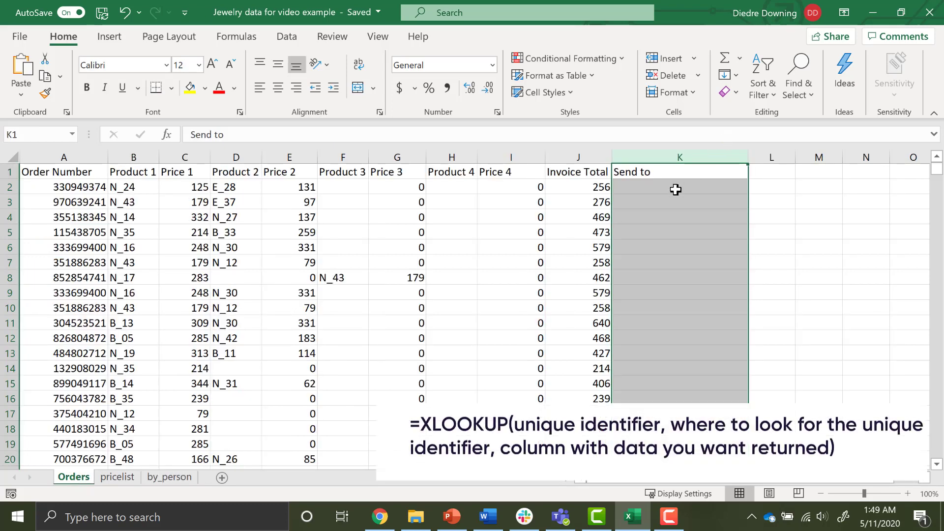
left_click(63, 156)
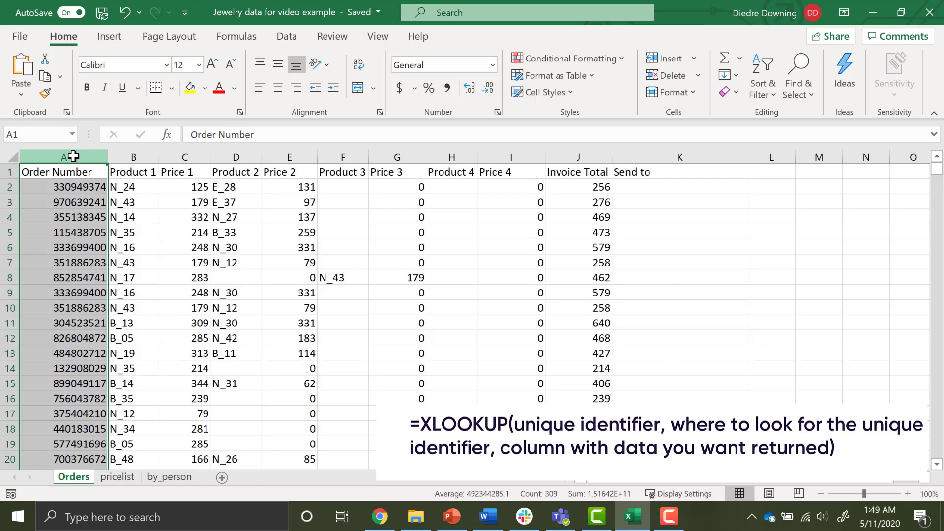
left_click(169, 477)
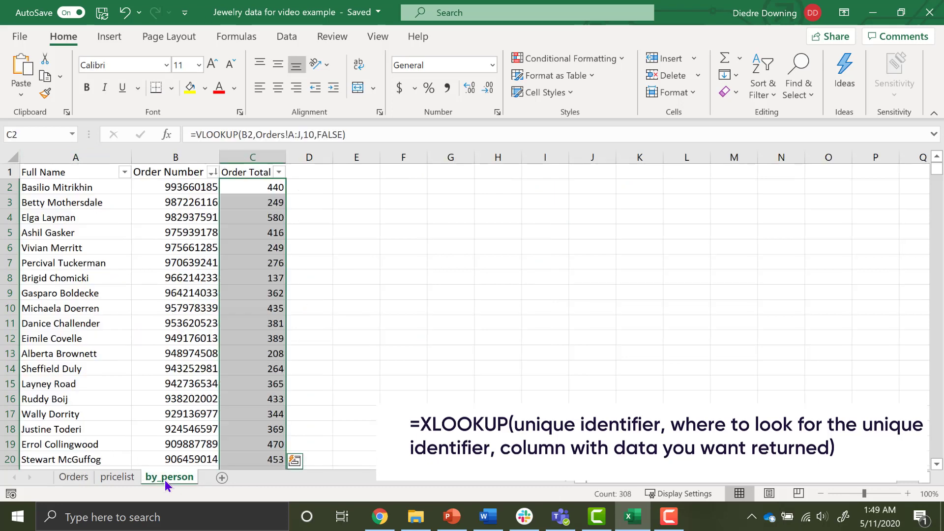
left_click(175, 156)
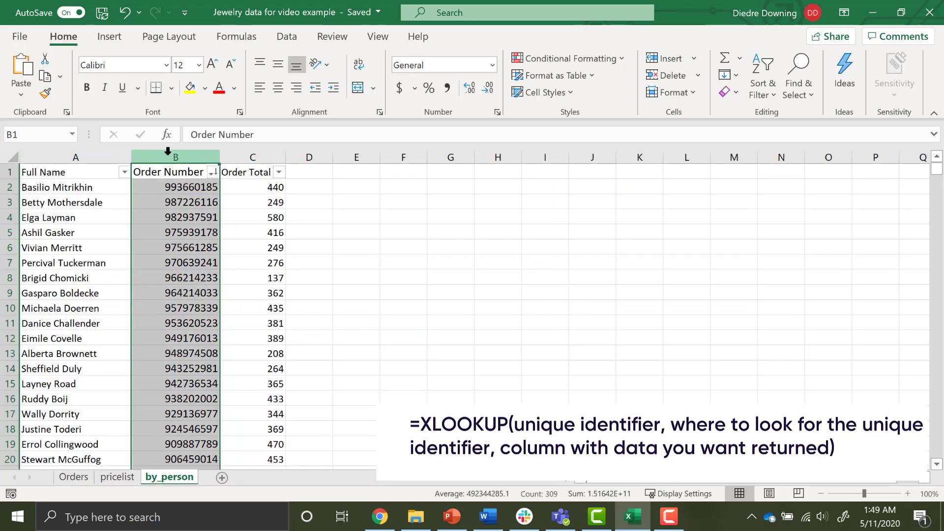
left_click(76, 156)
type("=")
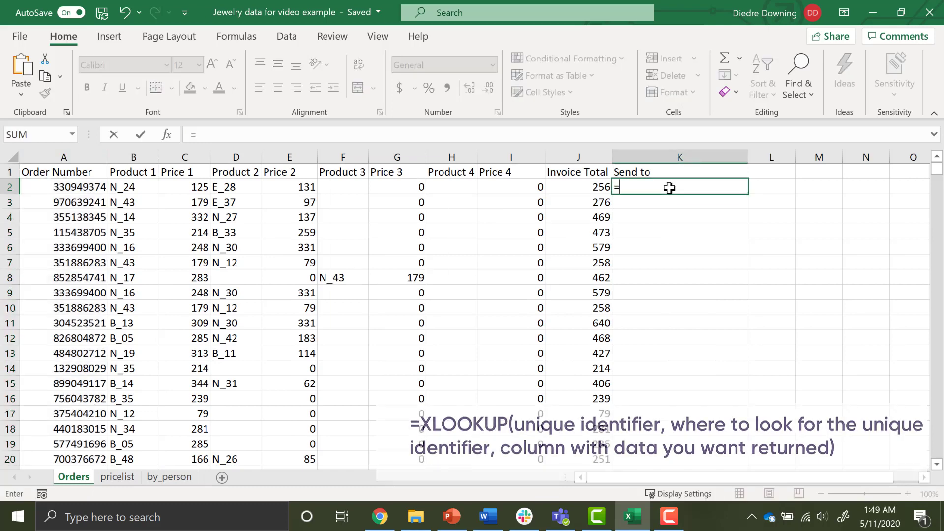
type("xlookup(")
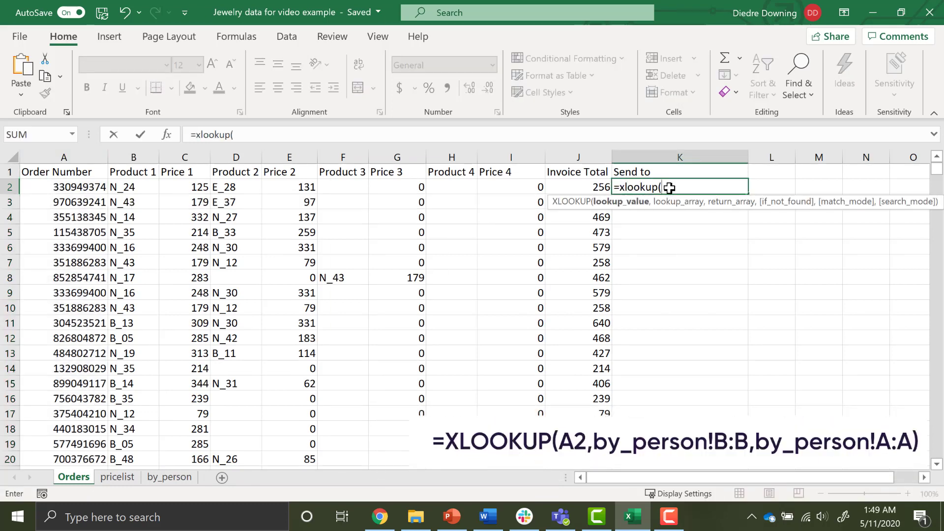
left_click(51, 187)
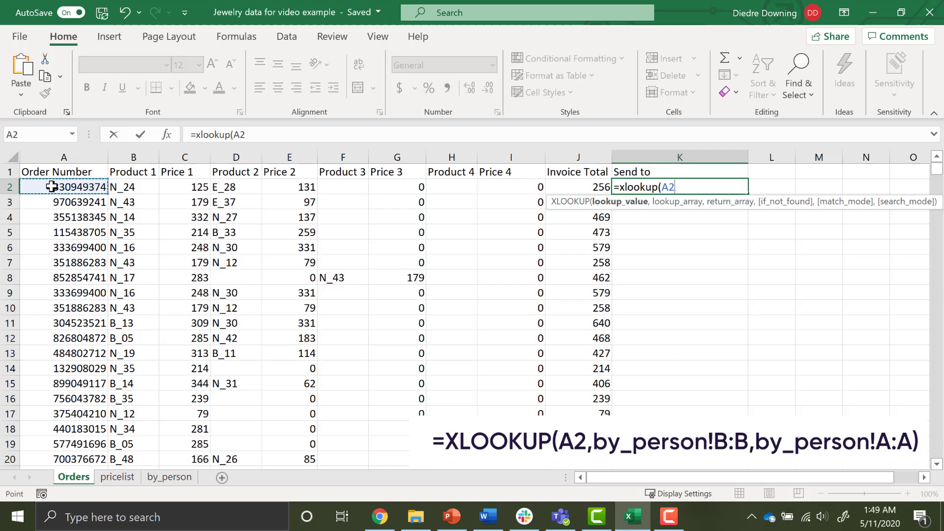
left_click(169, 477)
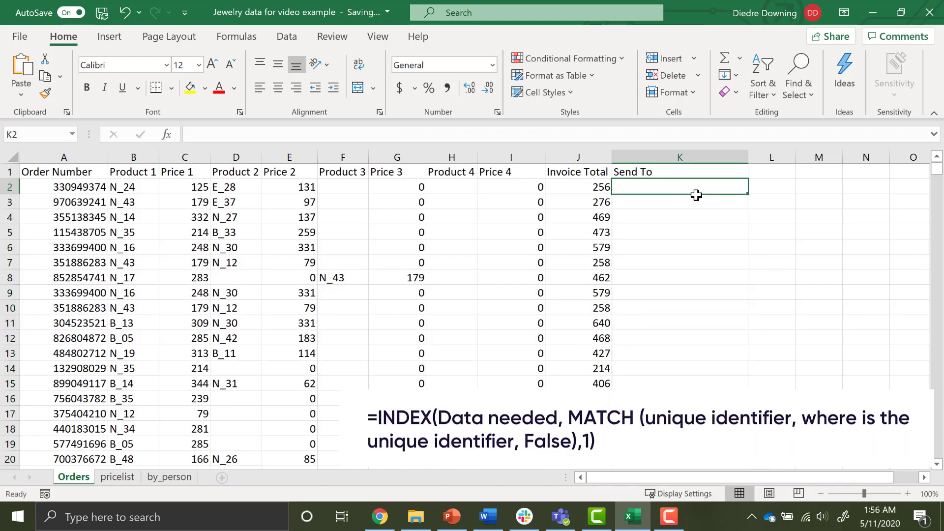
mouse_move(701, 189)
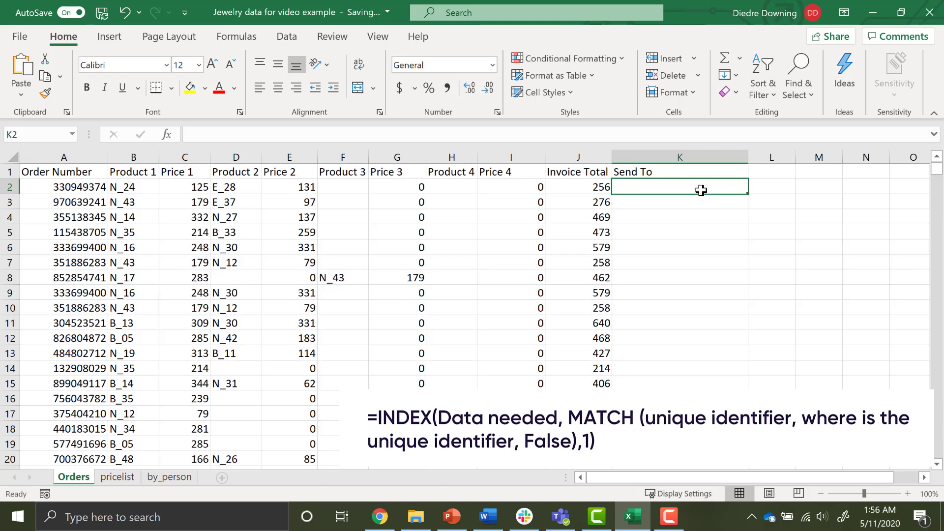
mouse_move(702, 187)
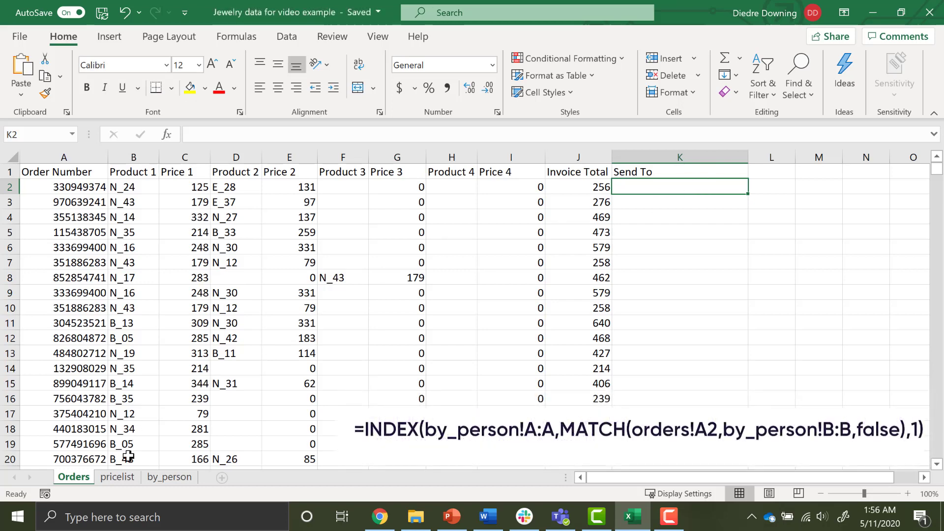
type("=index(")
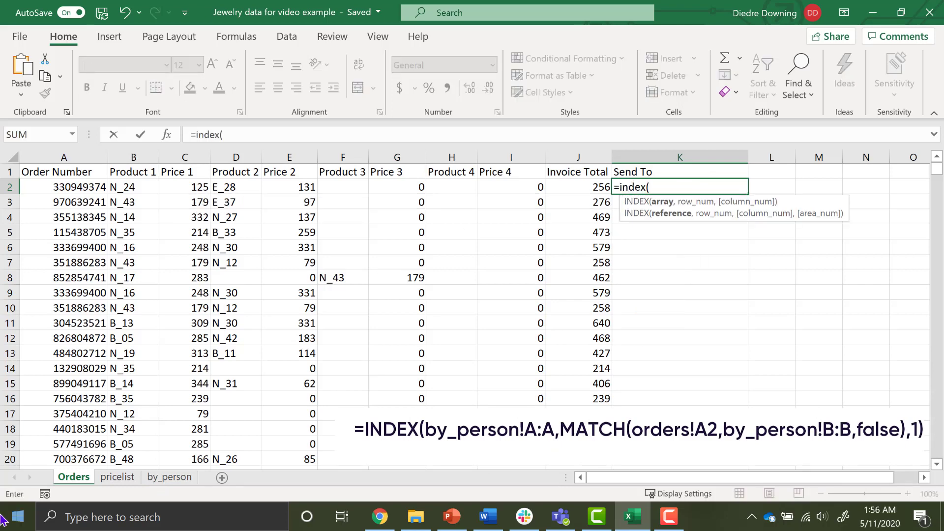
left_click(169, 477)
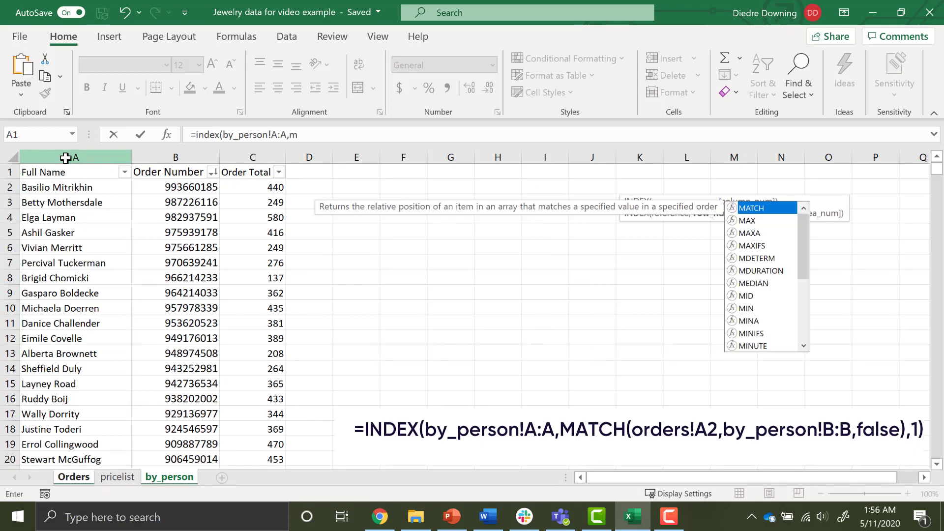
type("MATCH(")
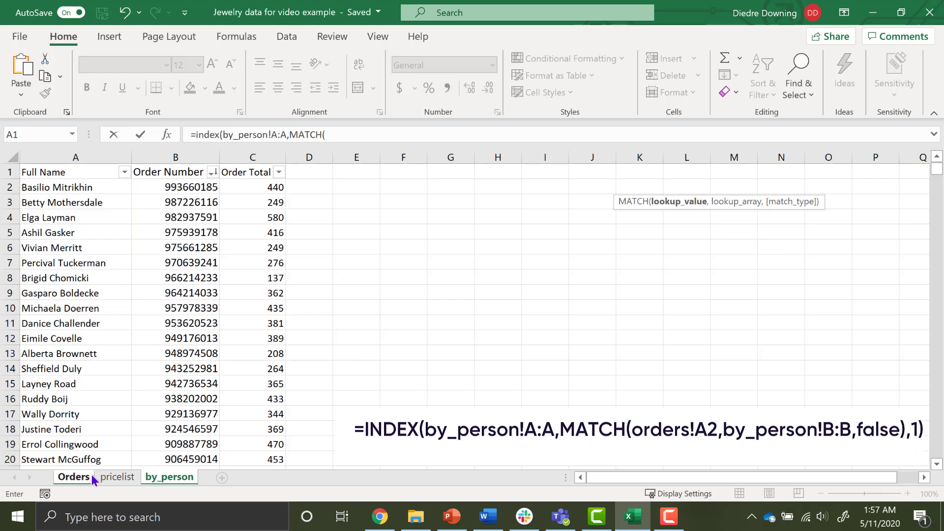
left_click(73, 476)
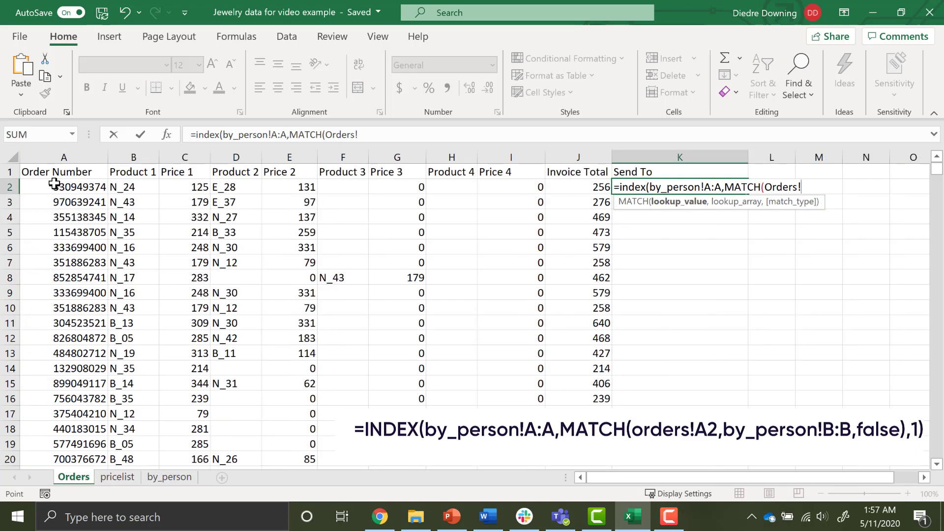
left_click(63, 187)
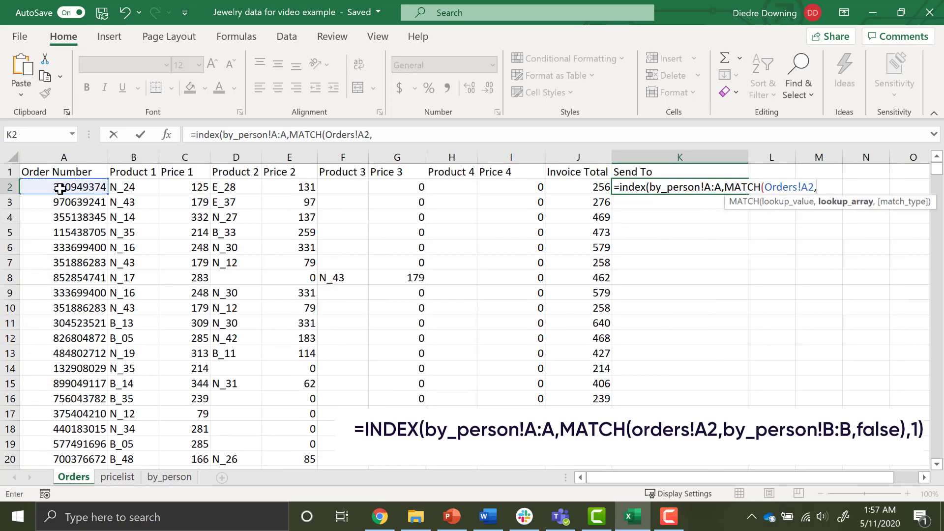
left_click(169, 477)
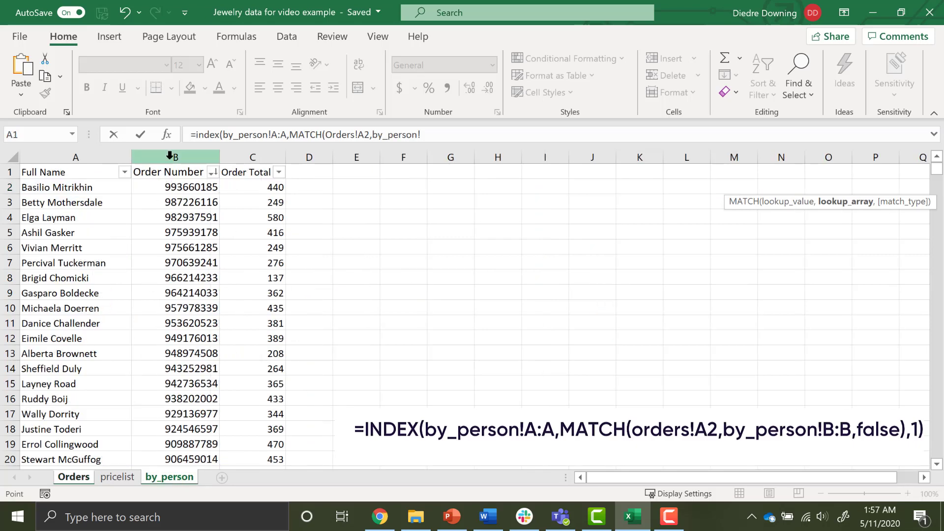
left_click(169, 157)
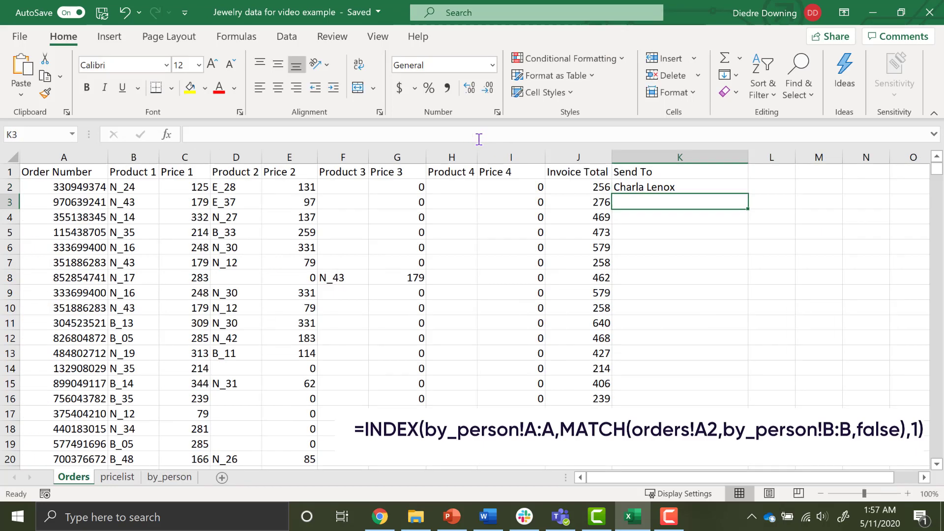
- Fill the K2 INDEX/MATCH down the Send To column so every order lists its recipient
left_click(681, 187)
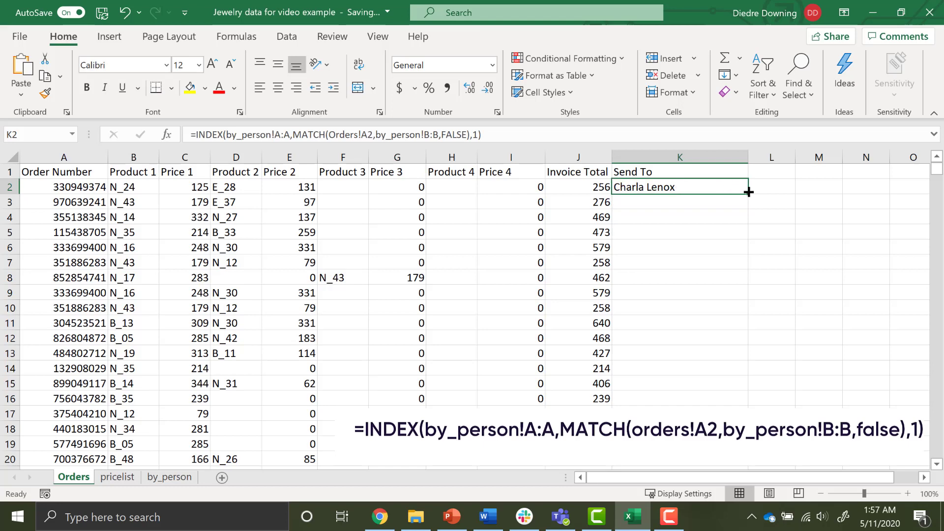
left_click_drag(748, 192, 748, 402)
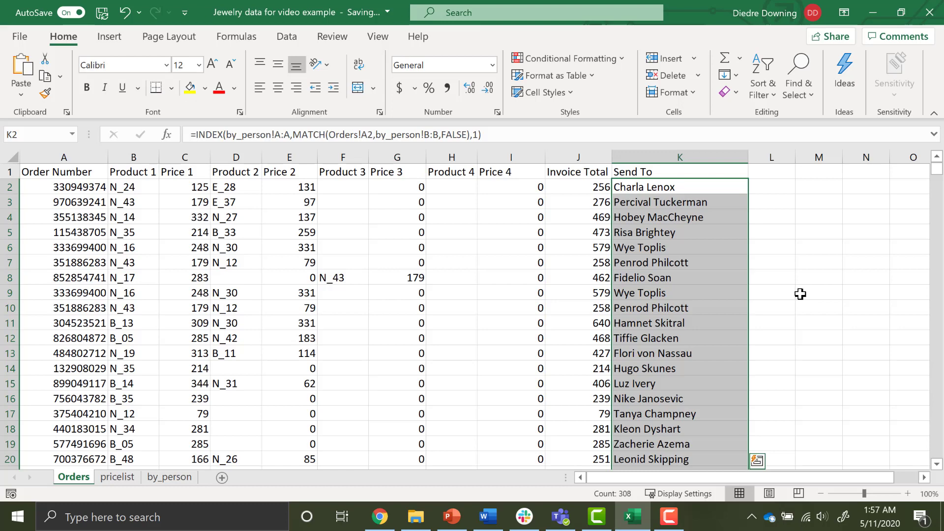
mouse_move(797, 318)
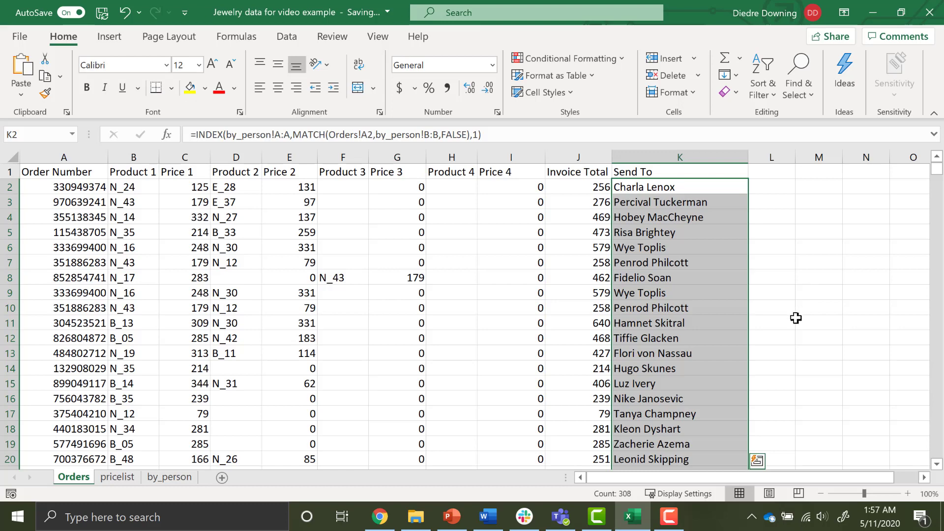
mouse_move(757, 376)
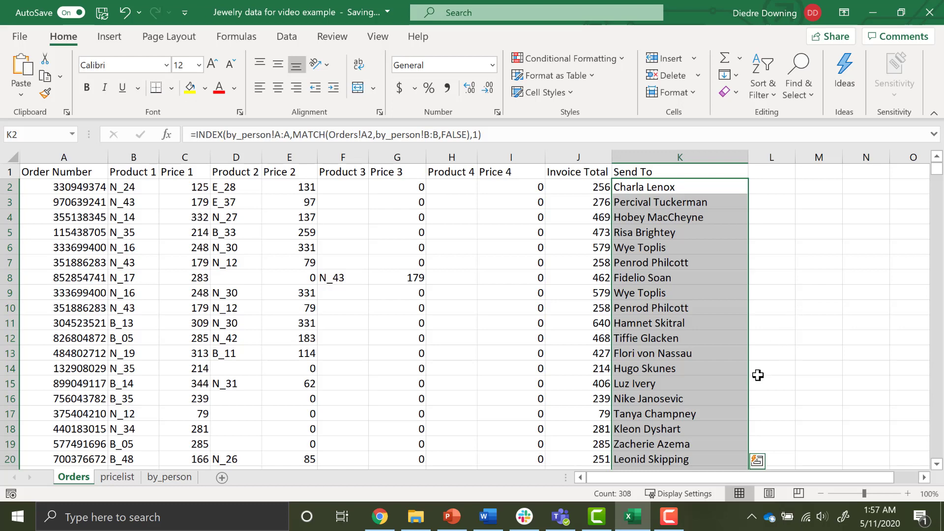
mouse_move(690, 453)
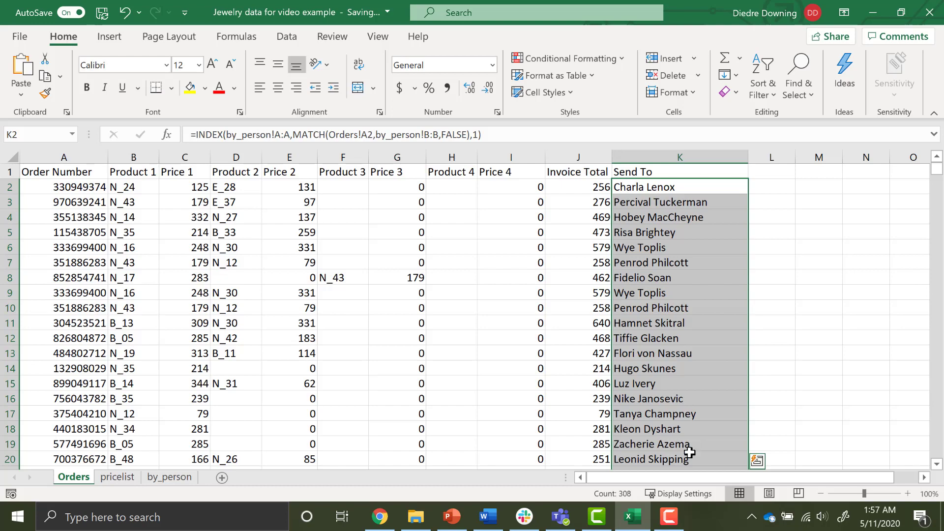